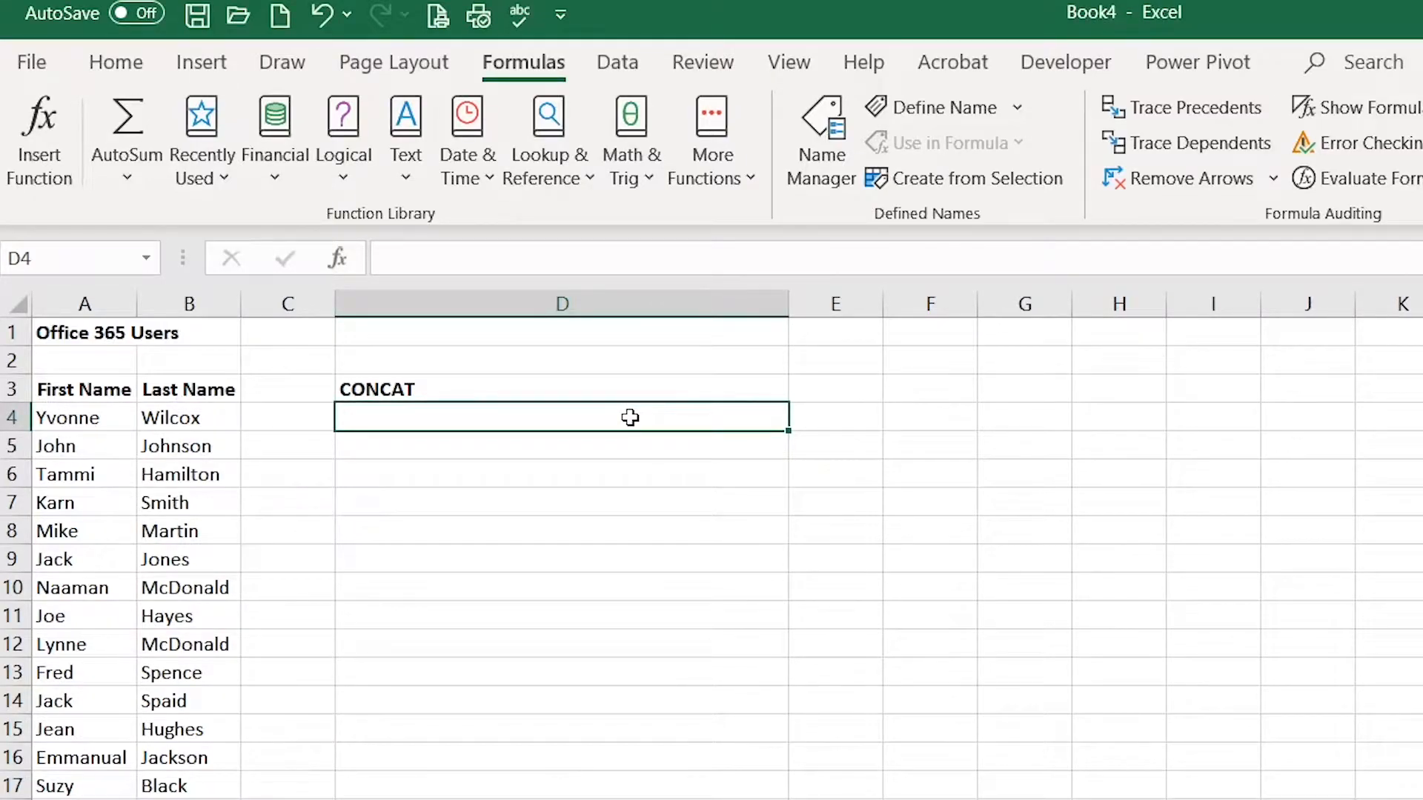
mouse_move(535, 423)
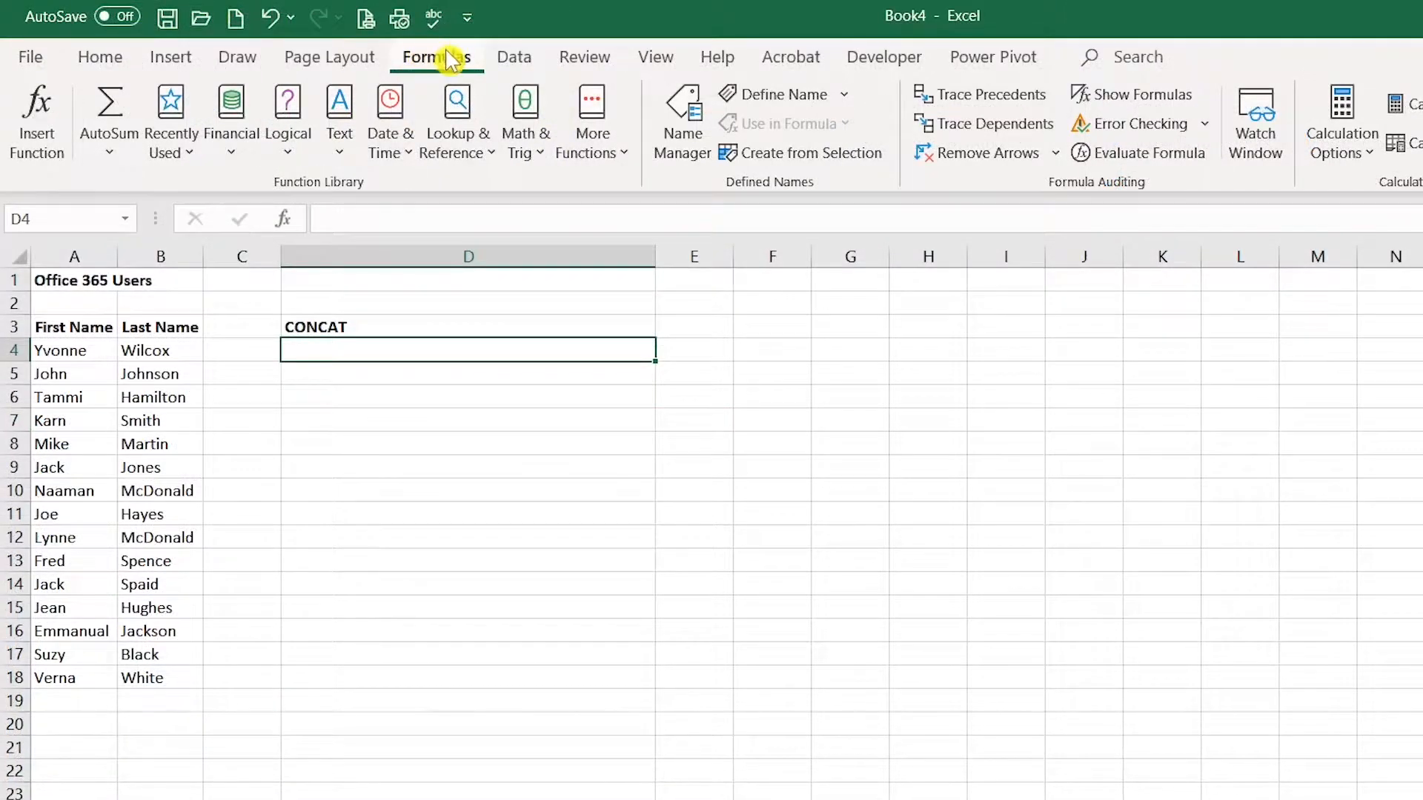
left_click(340, 111)
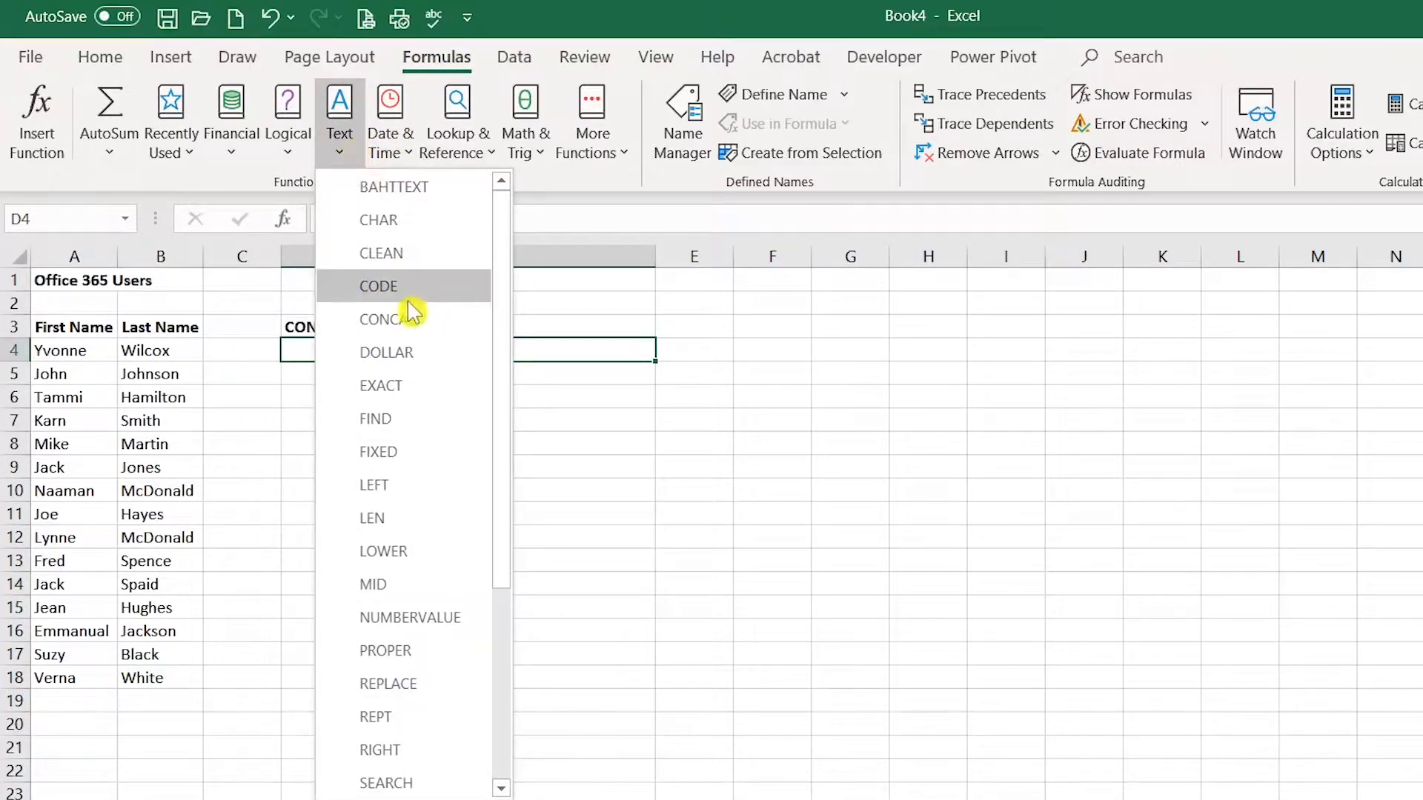
left_click(384, 320)
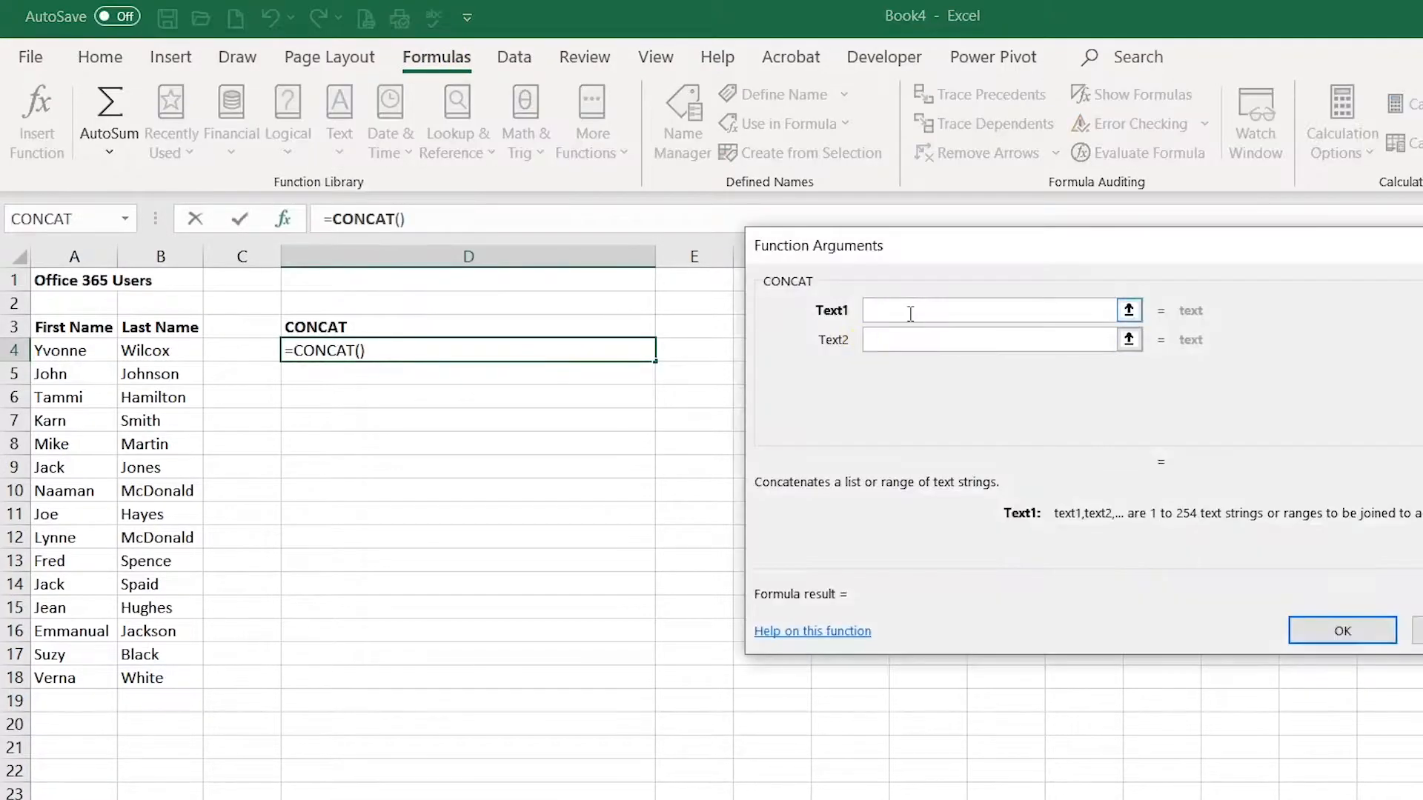
left_click(74, 350)
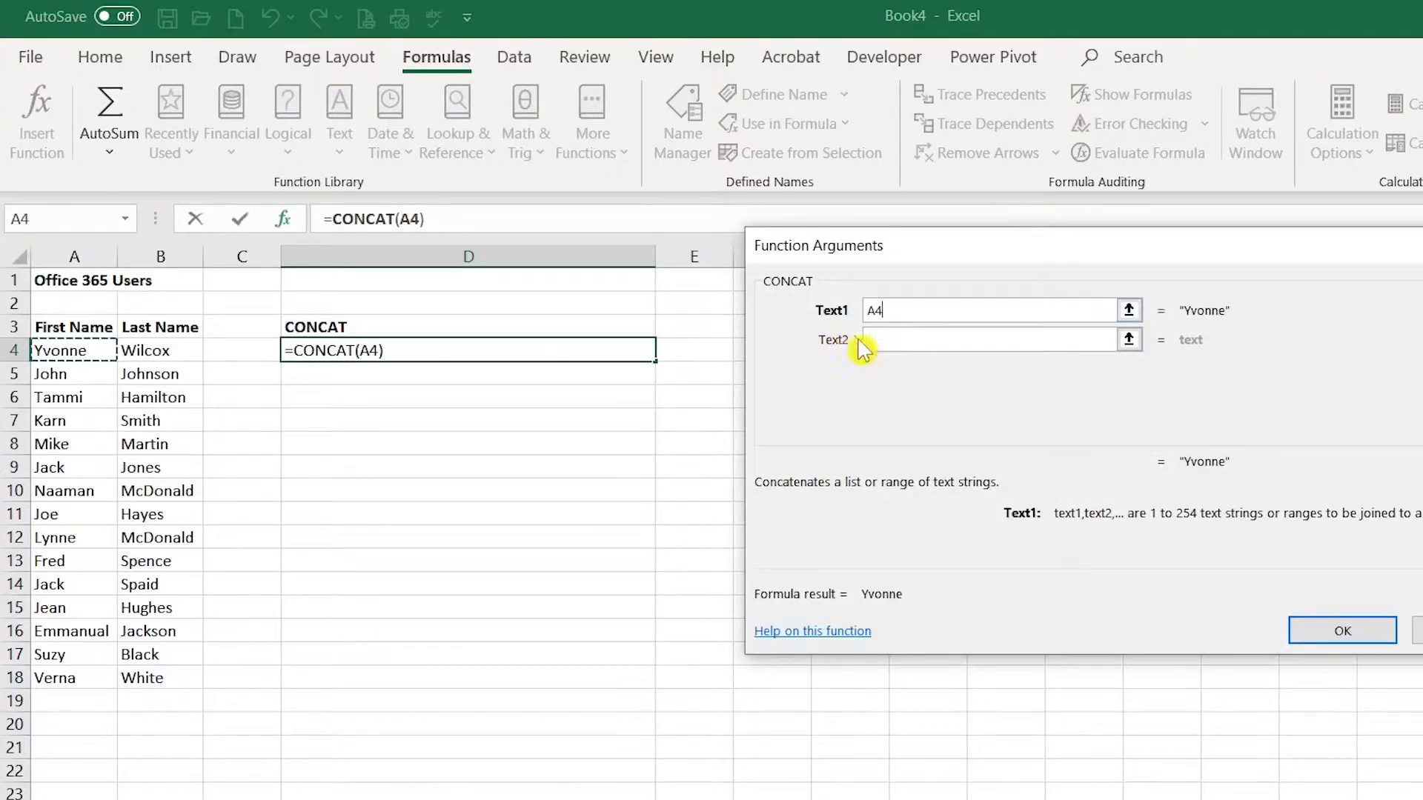
left_click(993, 339)
type("B4")
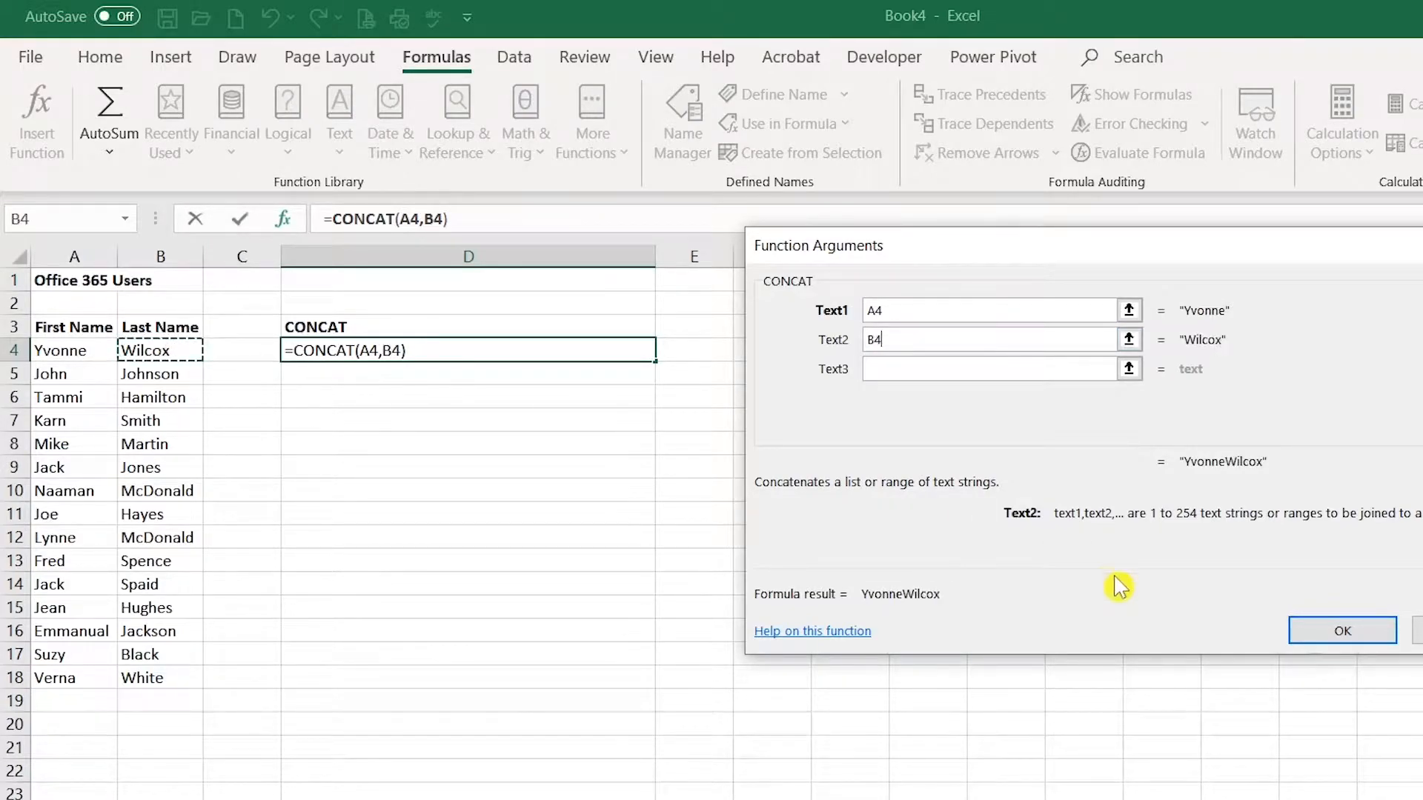
left_click(1343, 630)
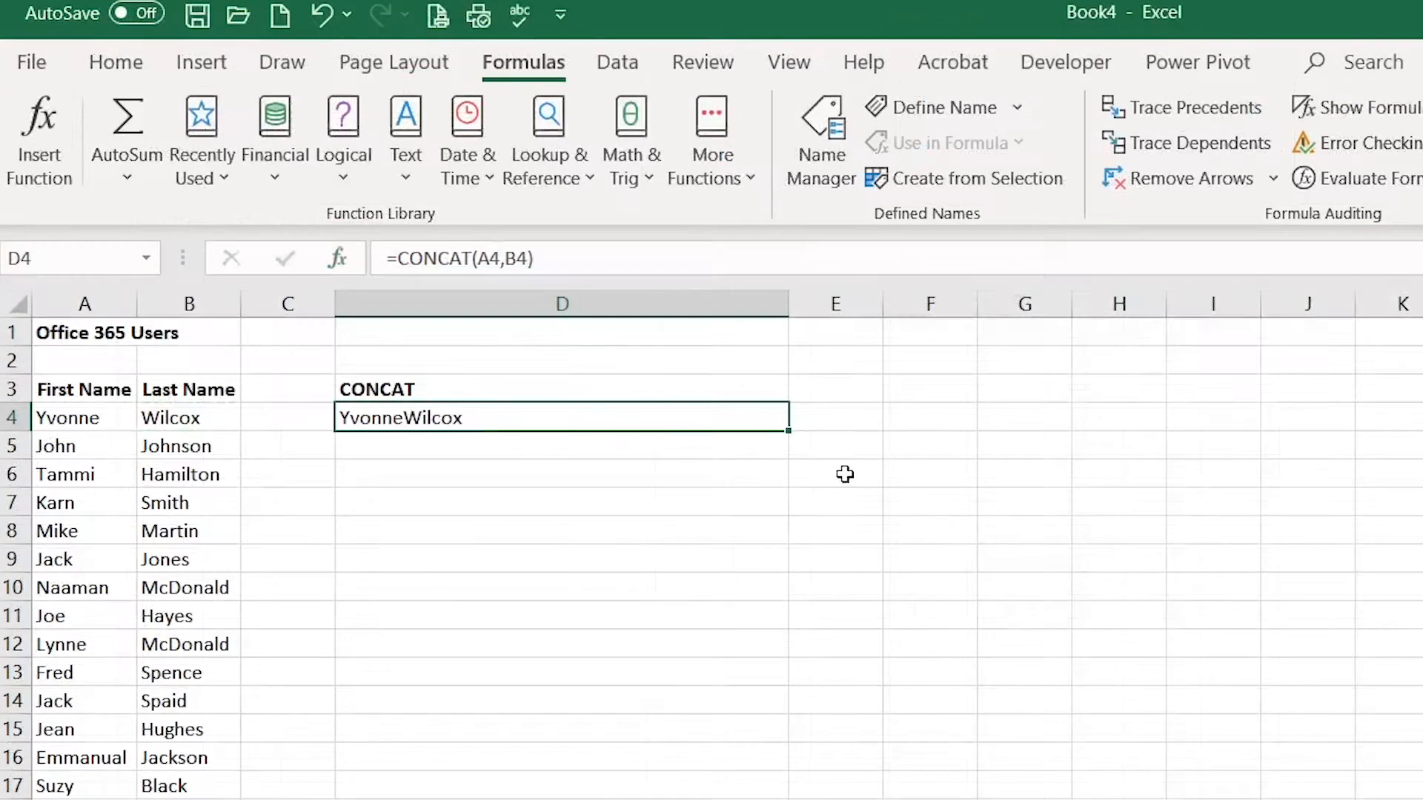
mouse_move(518, 427)
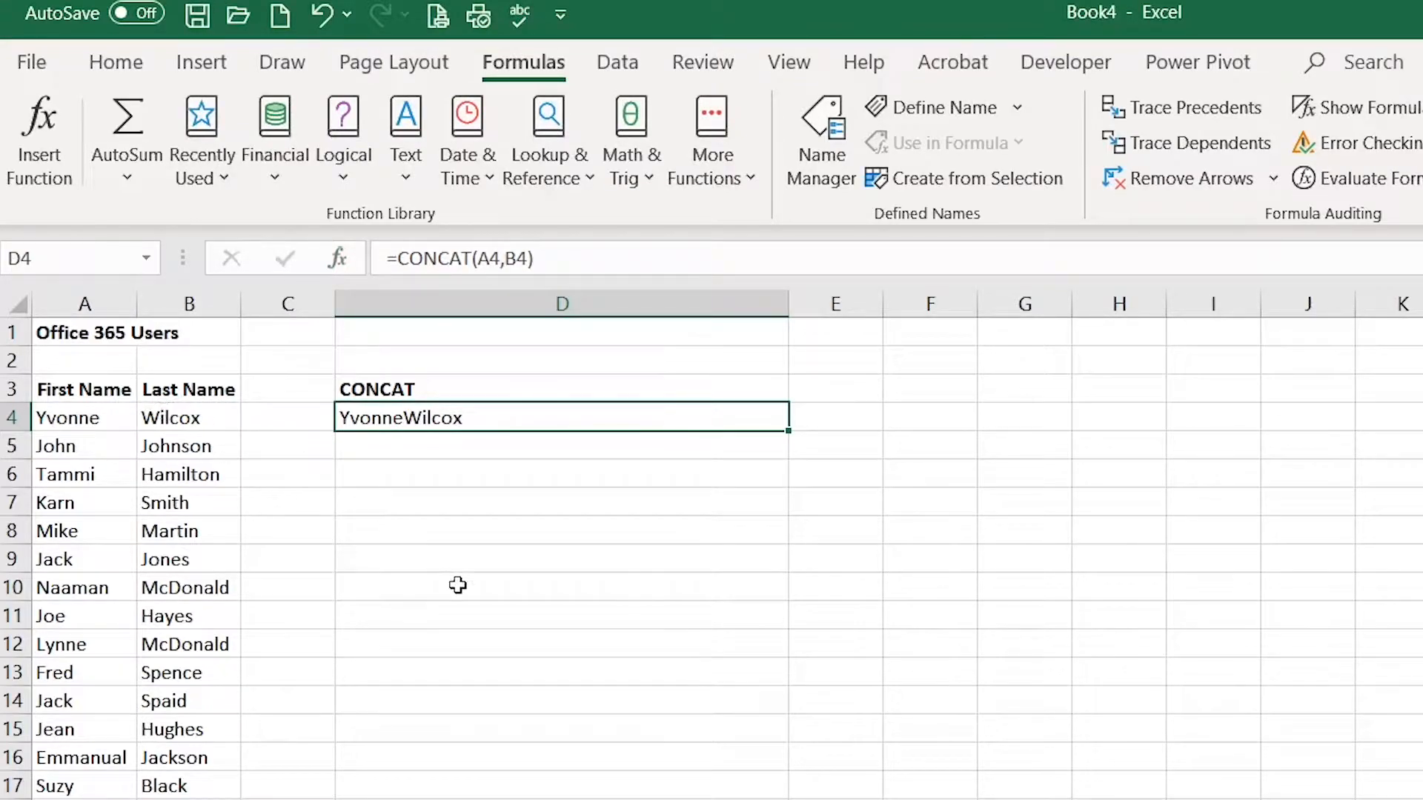
mouse_move(403, 430)
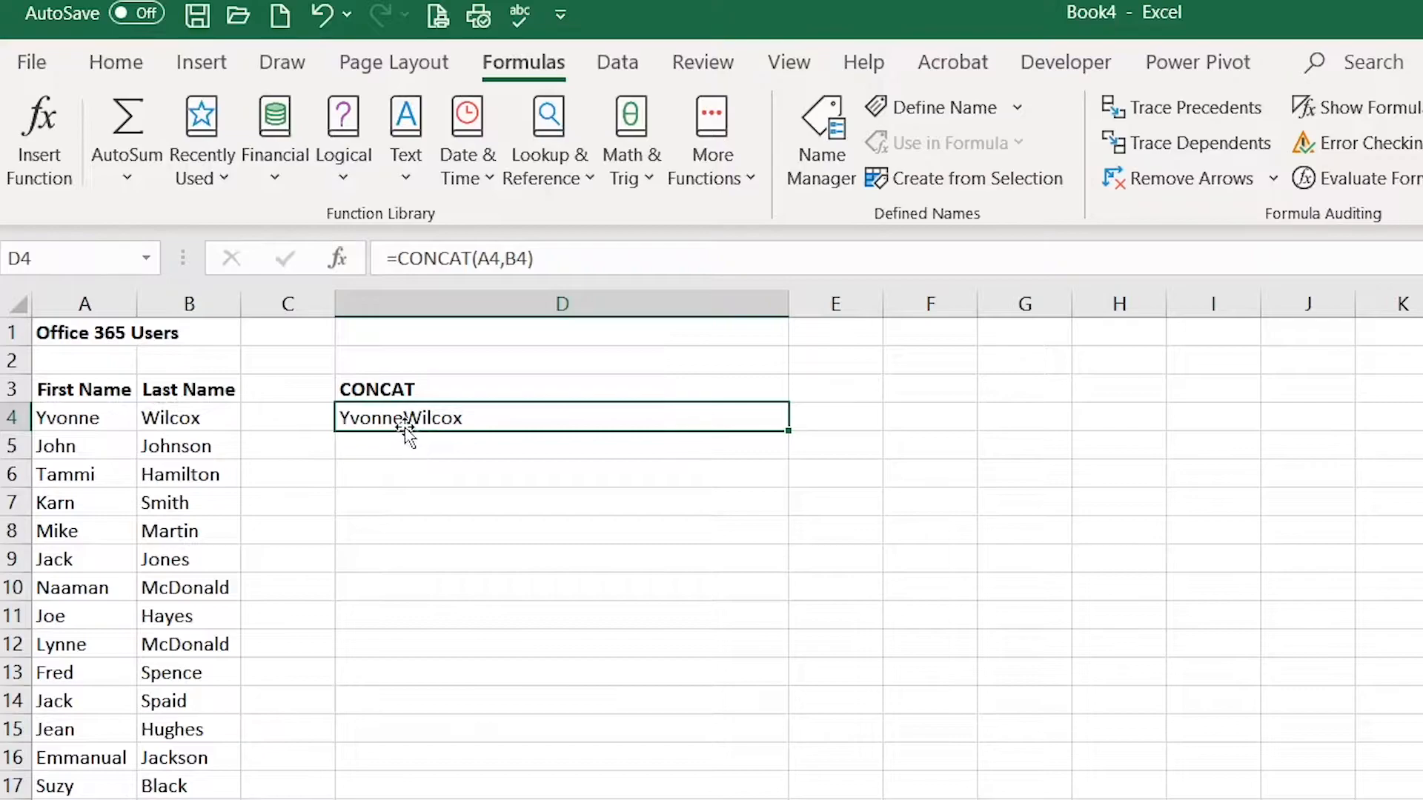
mouse_move(489, 427)
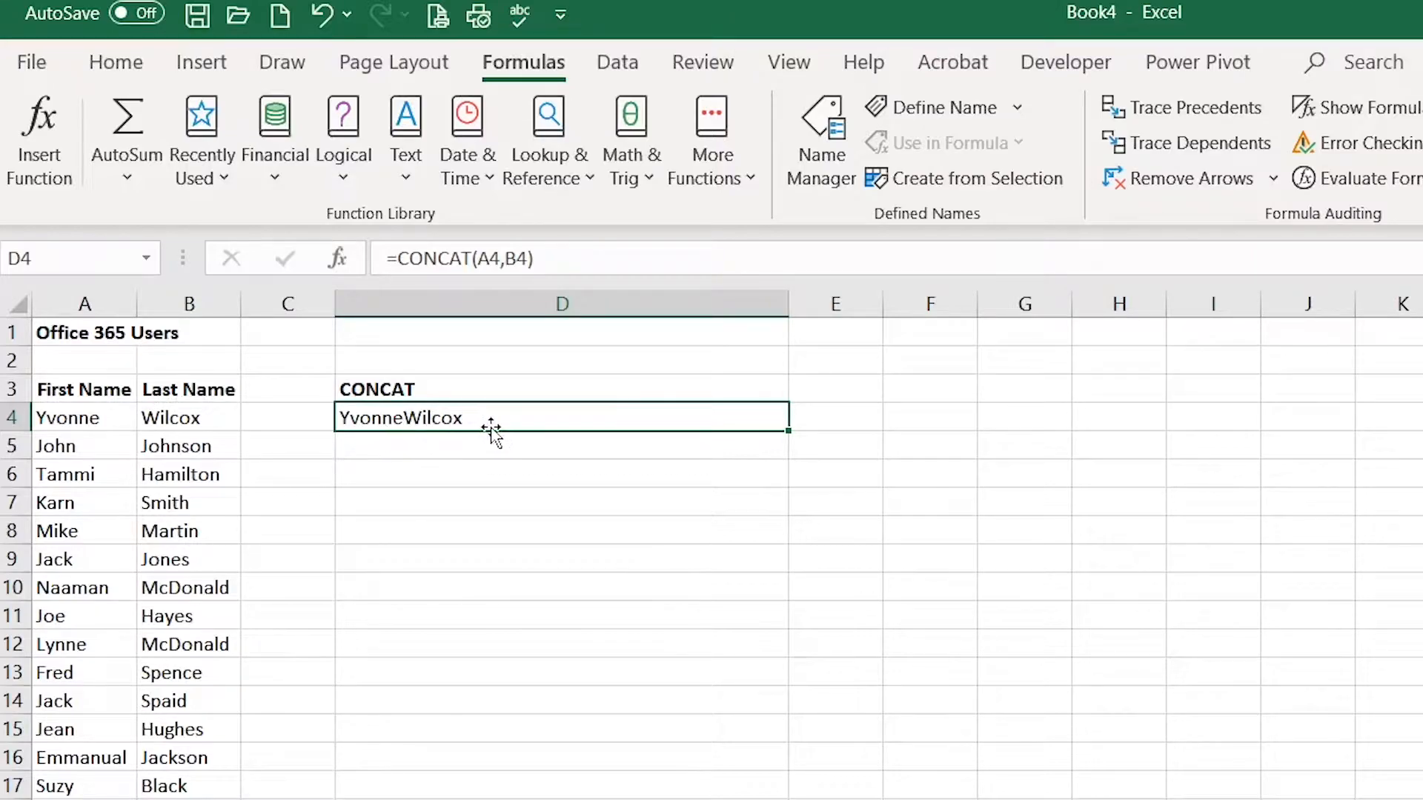
mouse_move(531, 427)
type("\" \"")
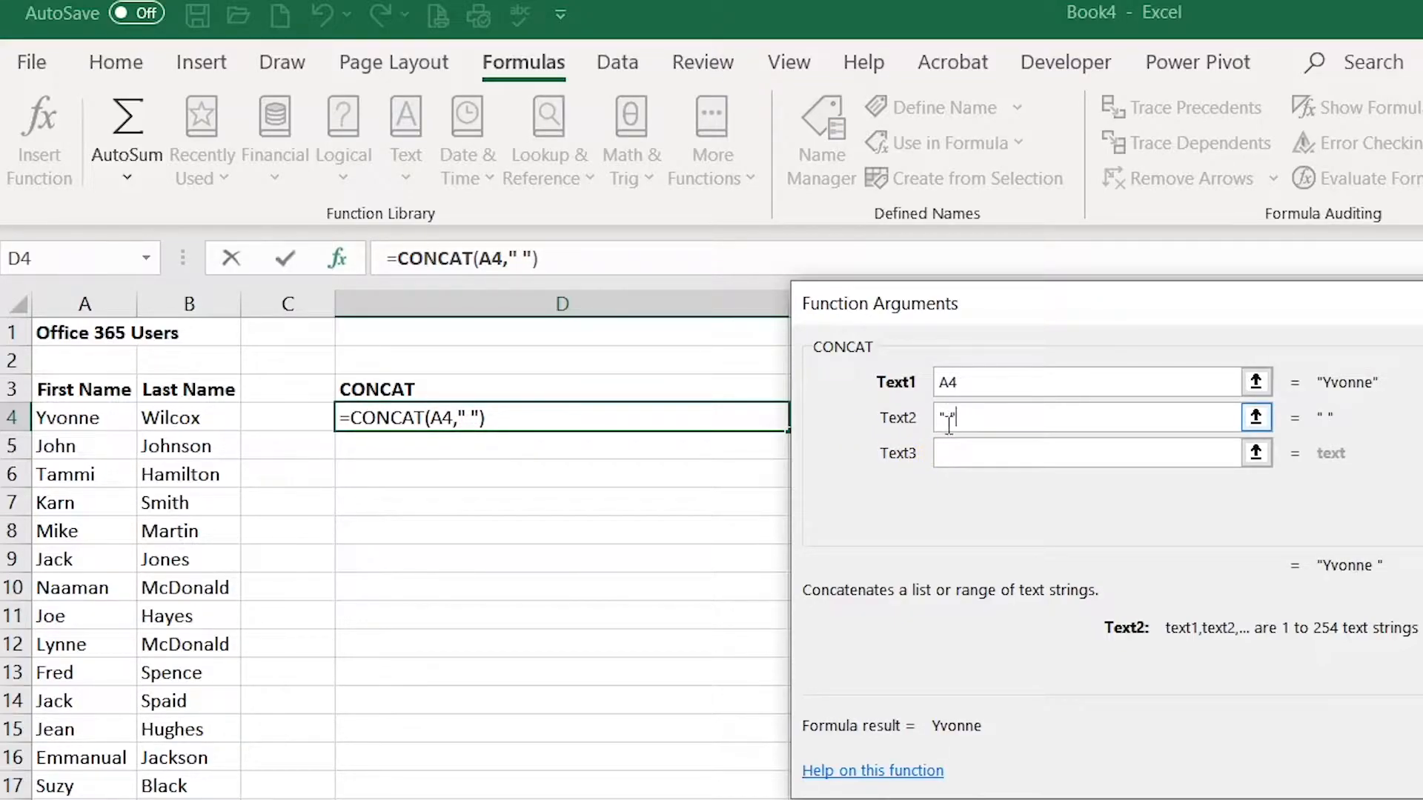
Add a " " piece and B4 as Text3 so D4 shows Yvonne Wilcox, then clear D4
left_click(1088, 453)
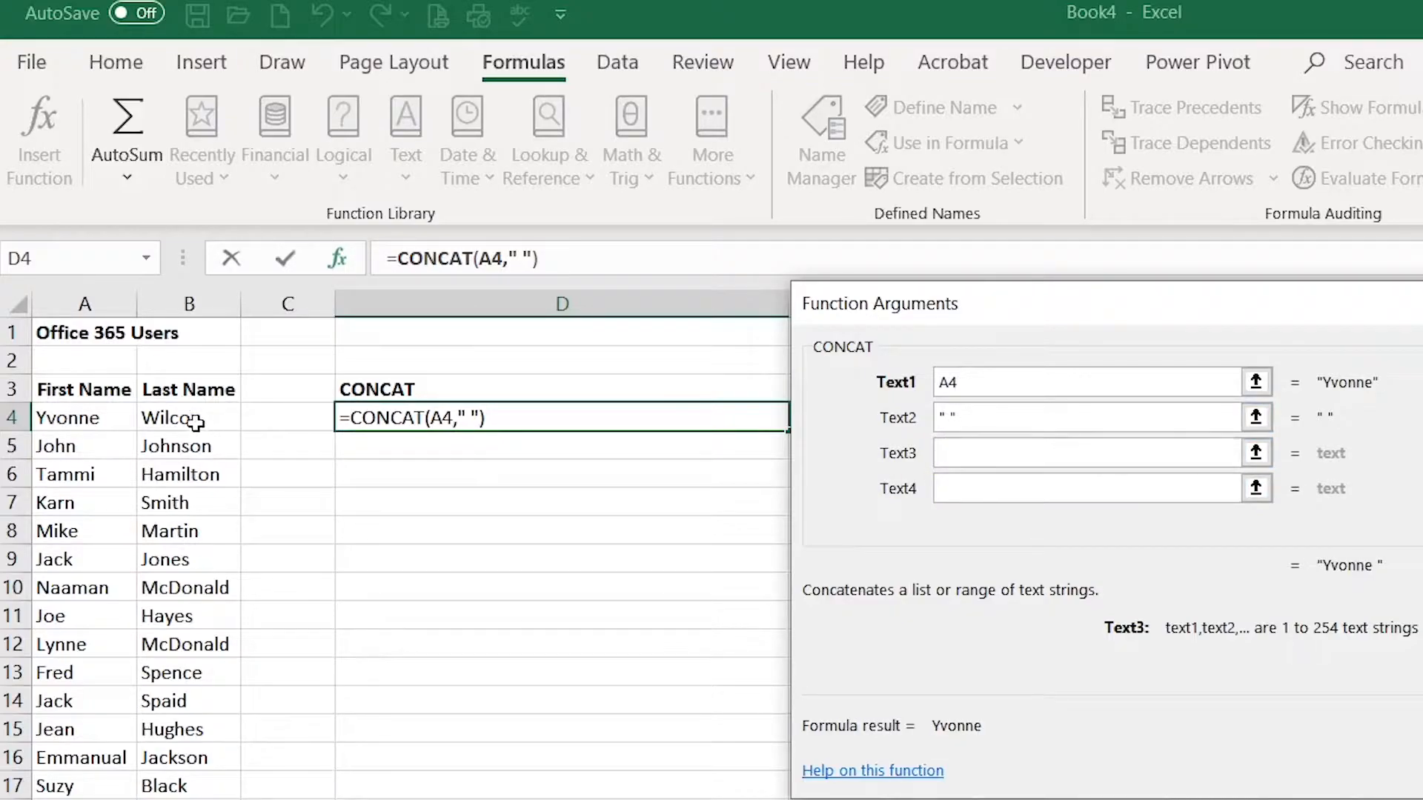
left_click(188, 418)
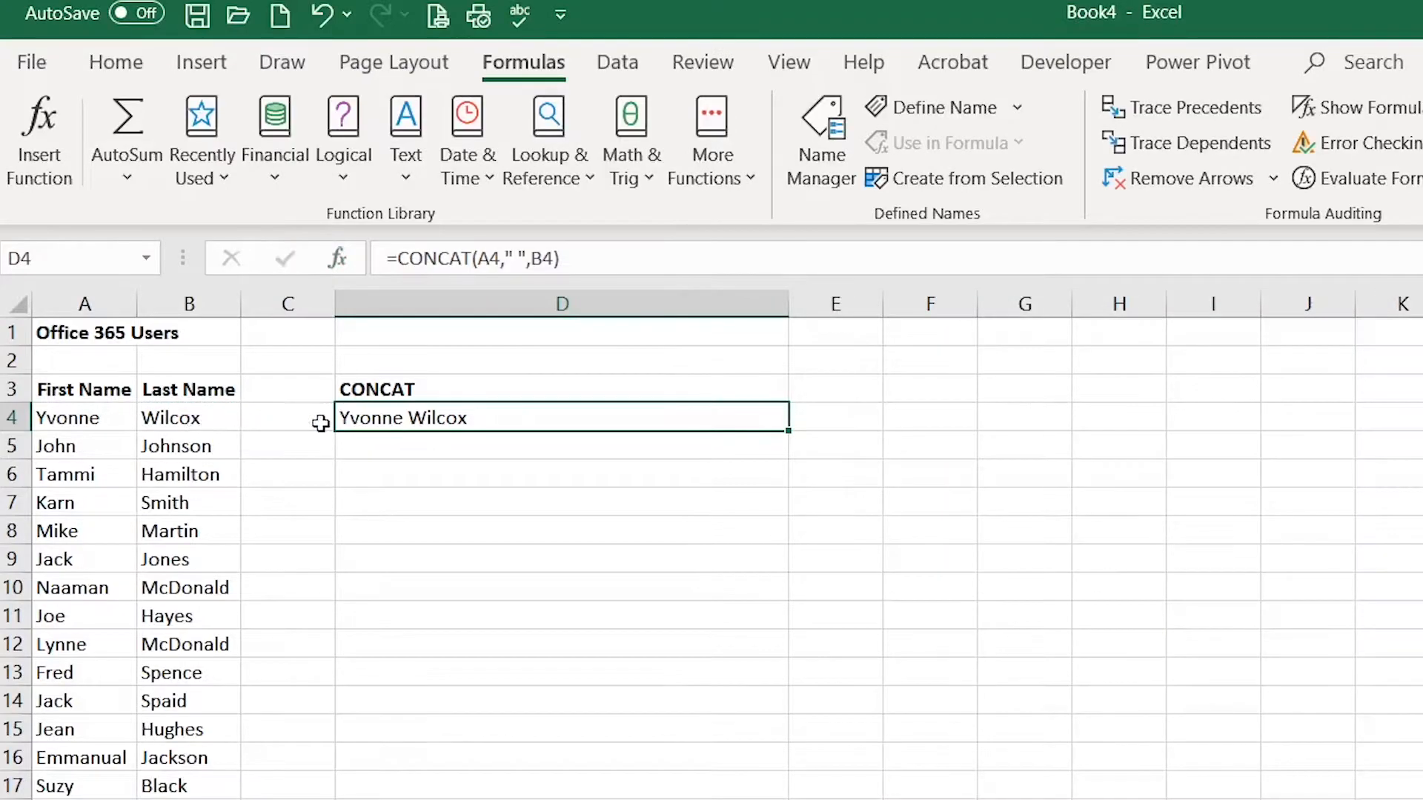
mouse_move(549, 421)
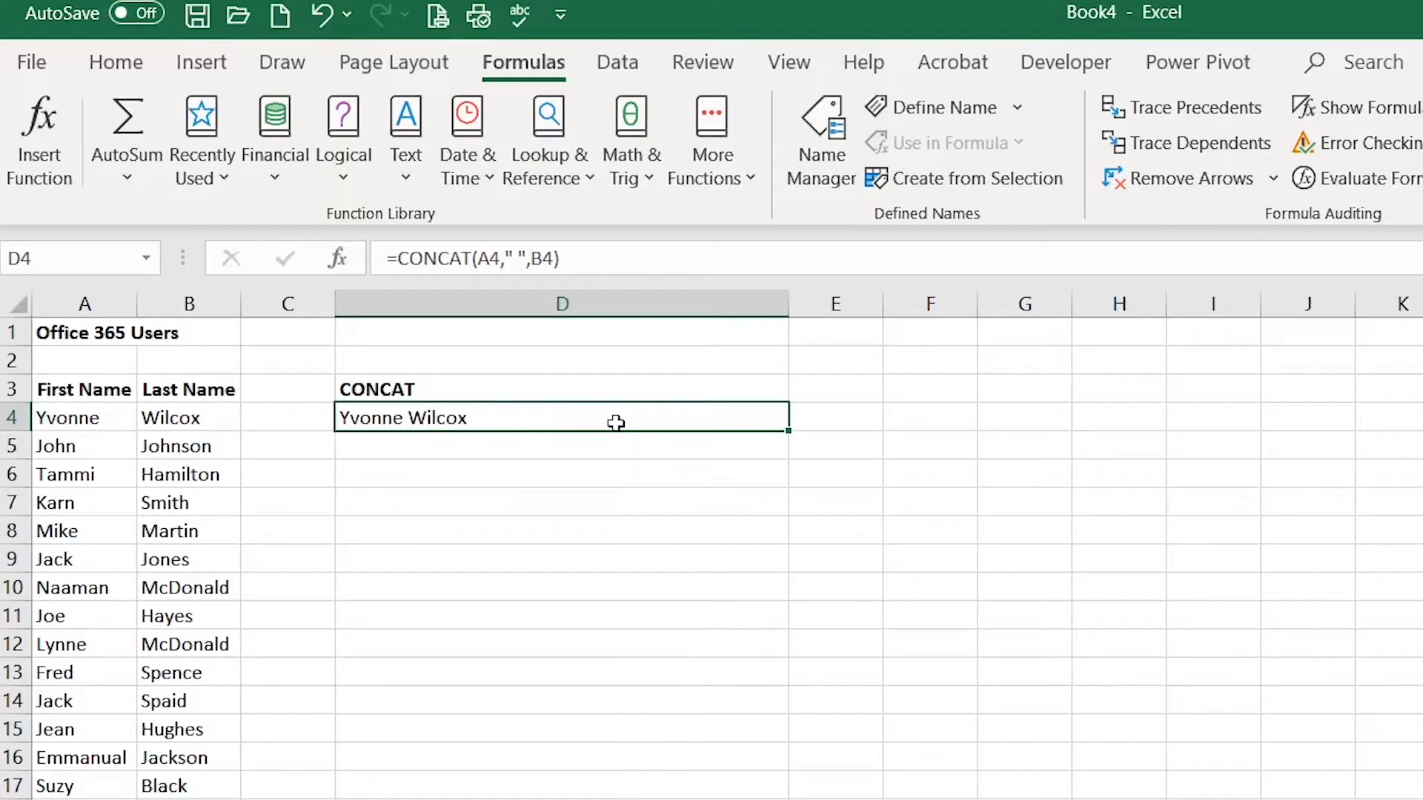
key("Delete")
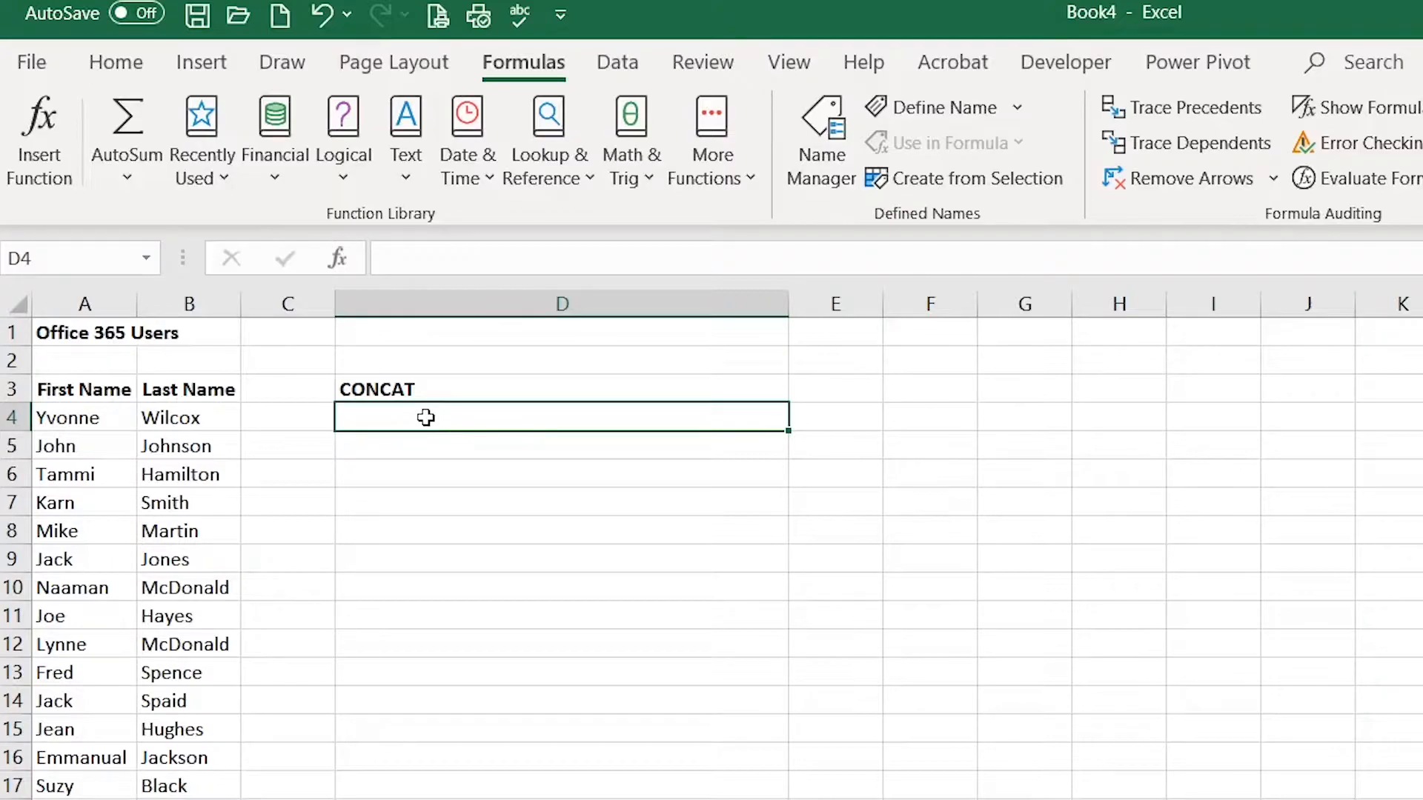
Retype =CONCAT(A4," ",B4) directly in D4, picking A4 and B4 as the references
type("=")
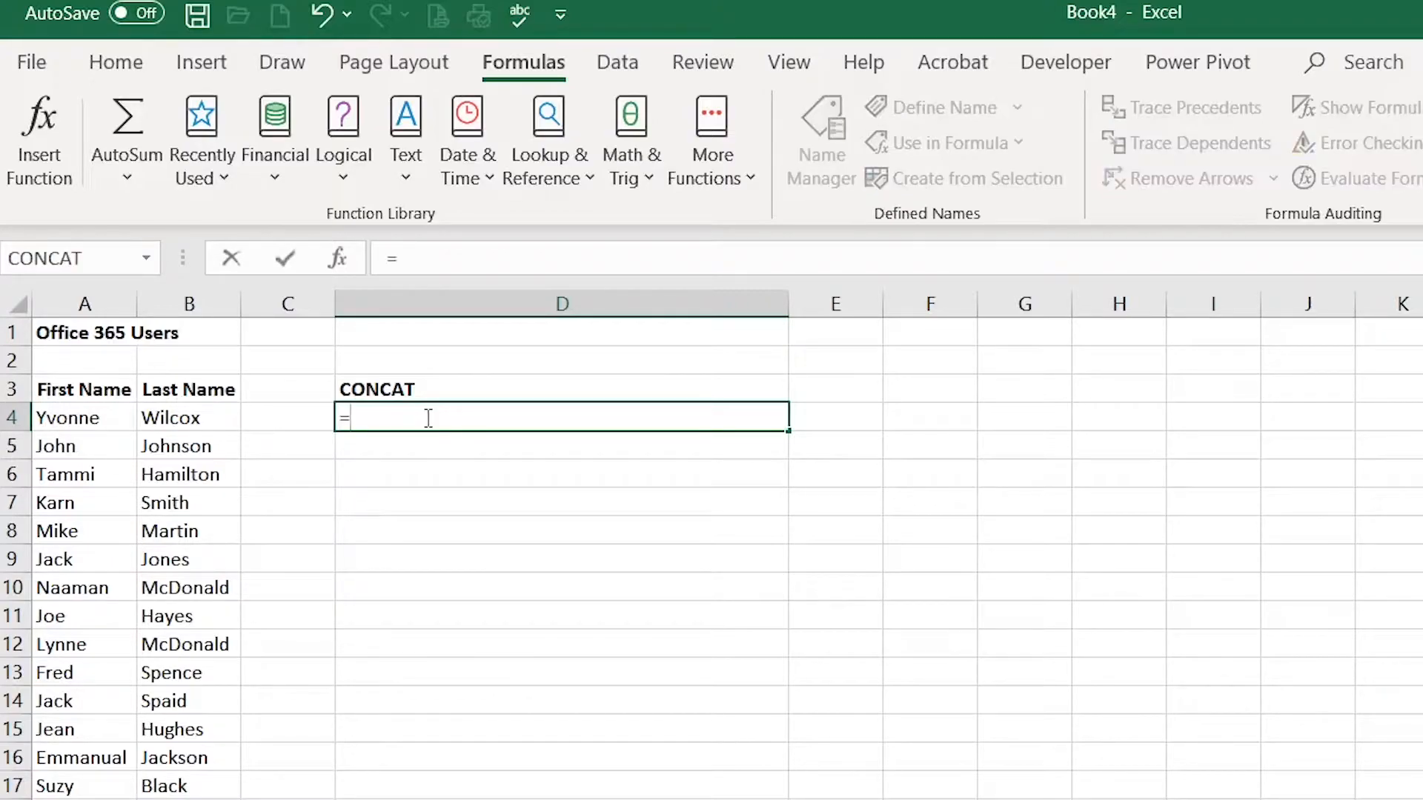
type("cn")
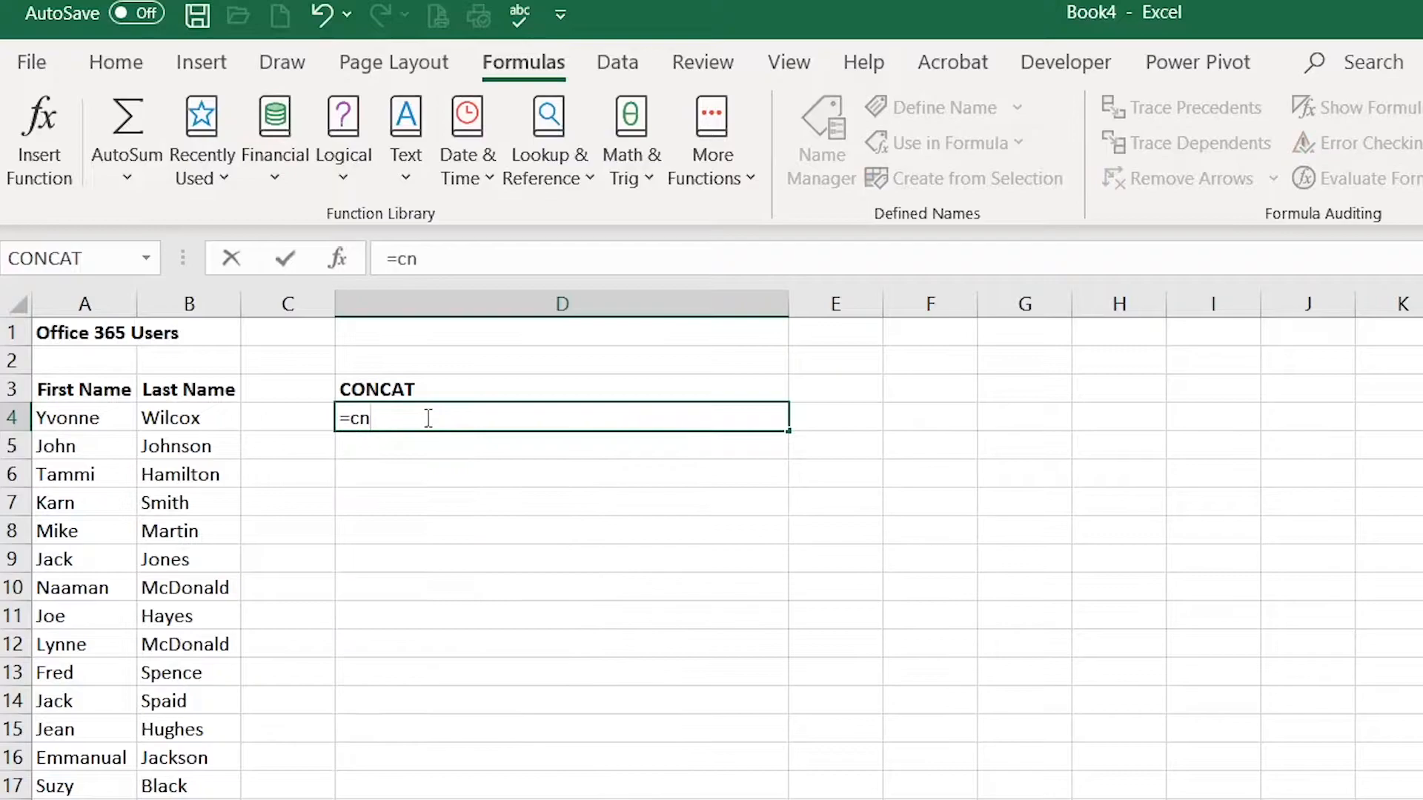
type("o")
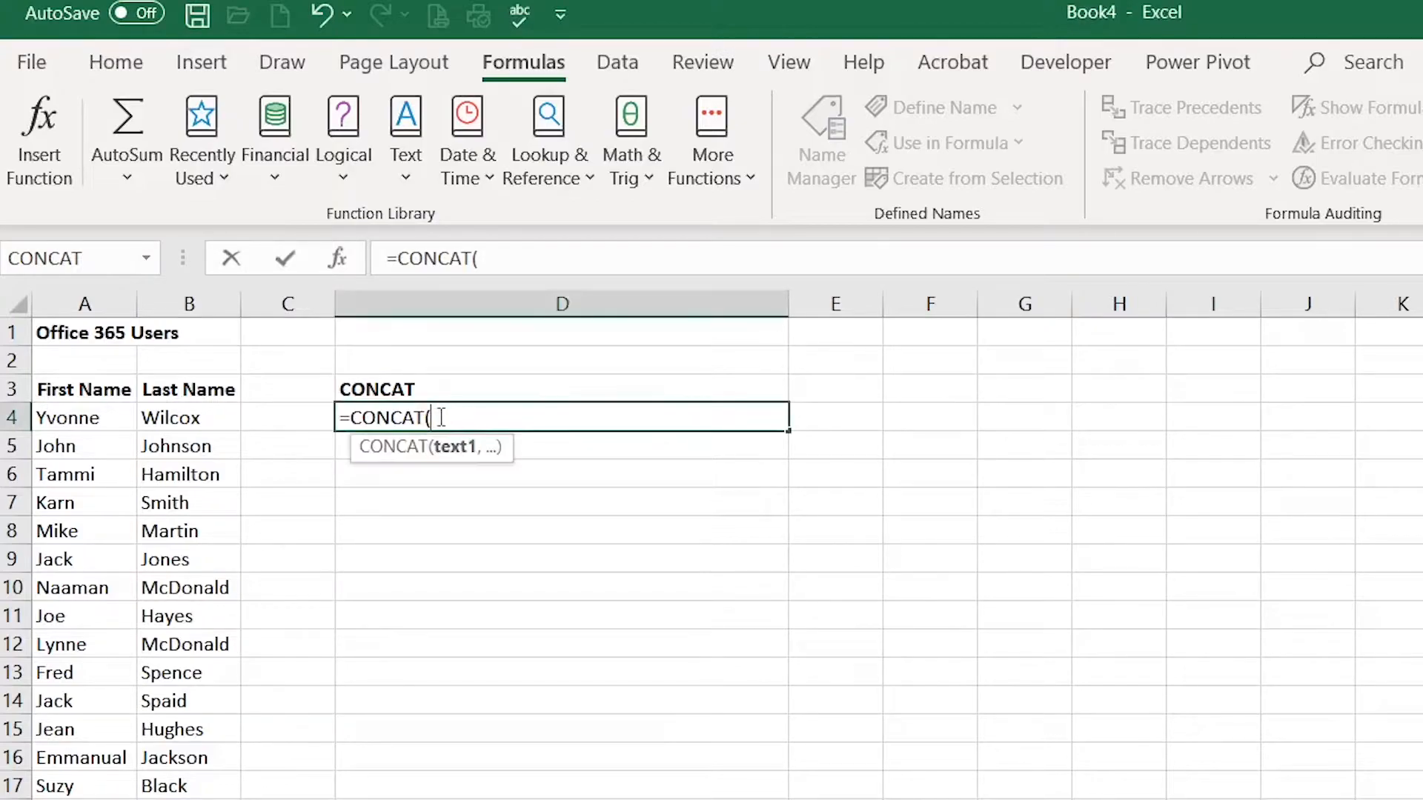
mouse_move(466, 454)
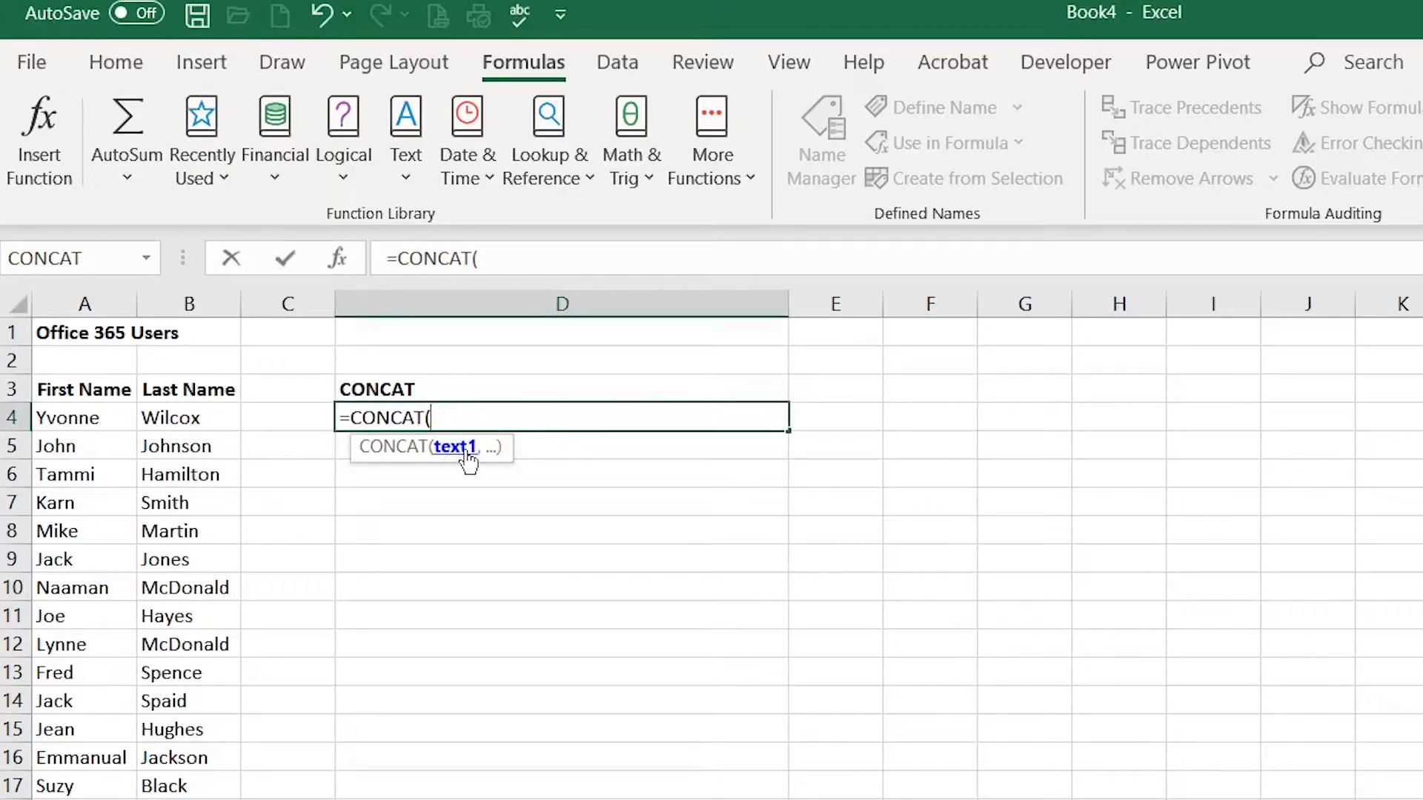
left_click(80, 418)
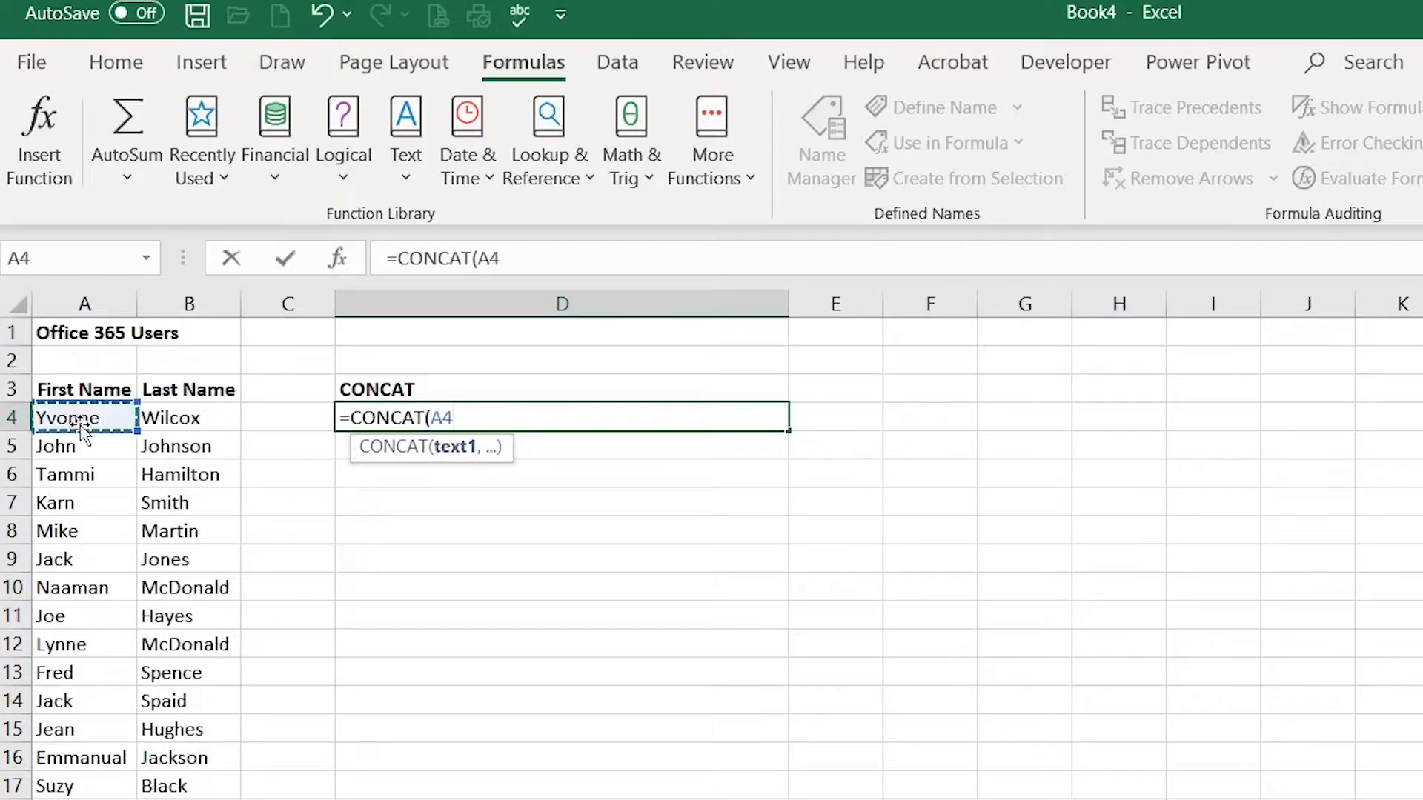
type(",")
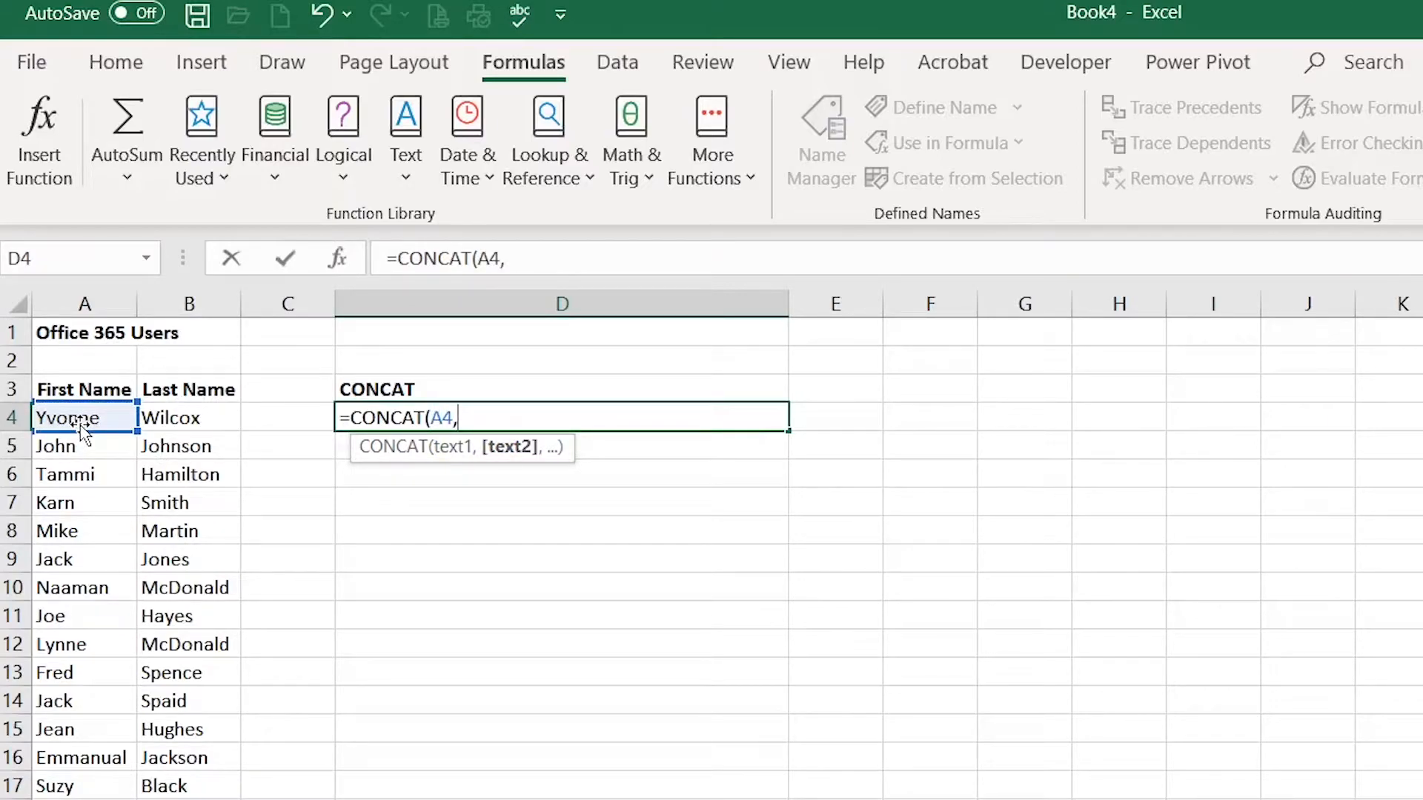
type("\" \"")
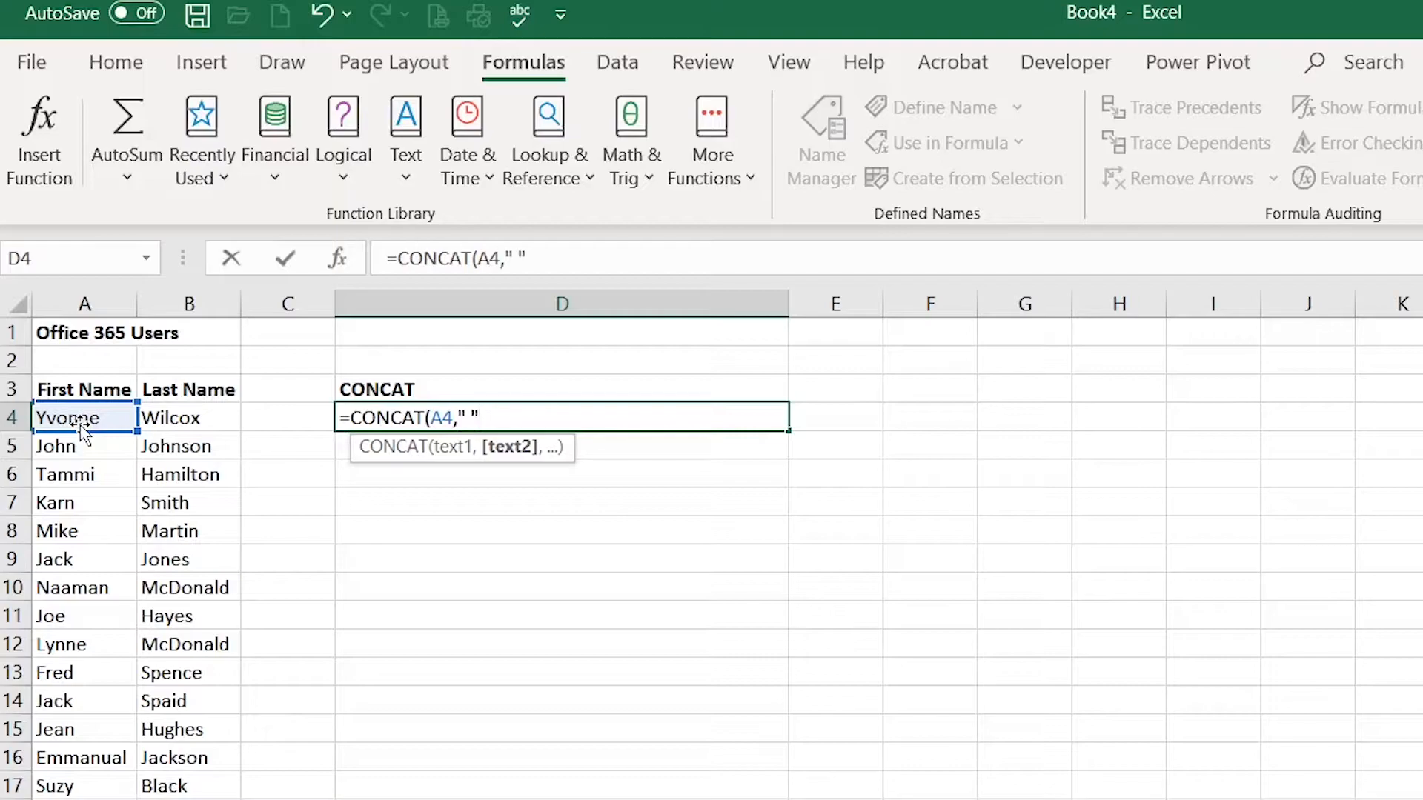
type(",")
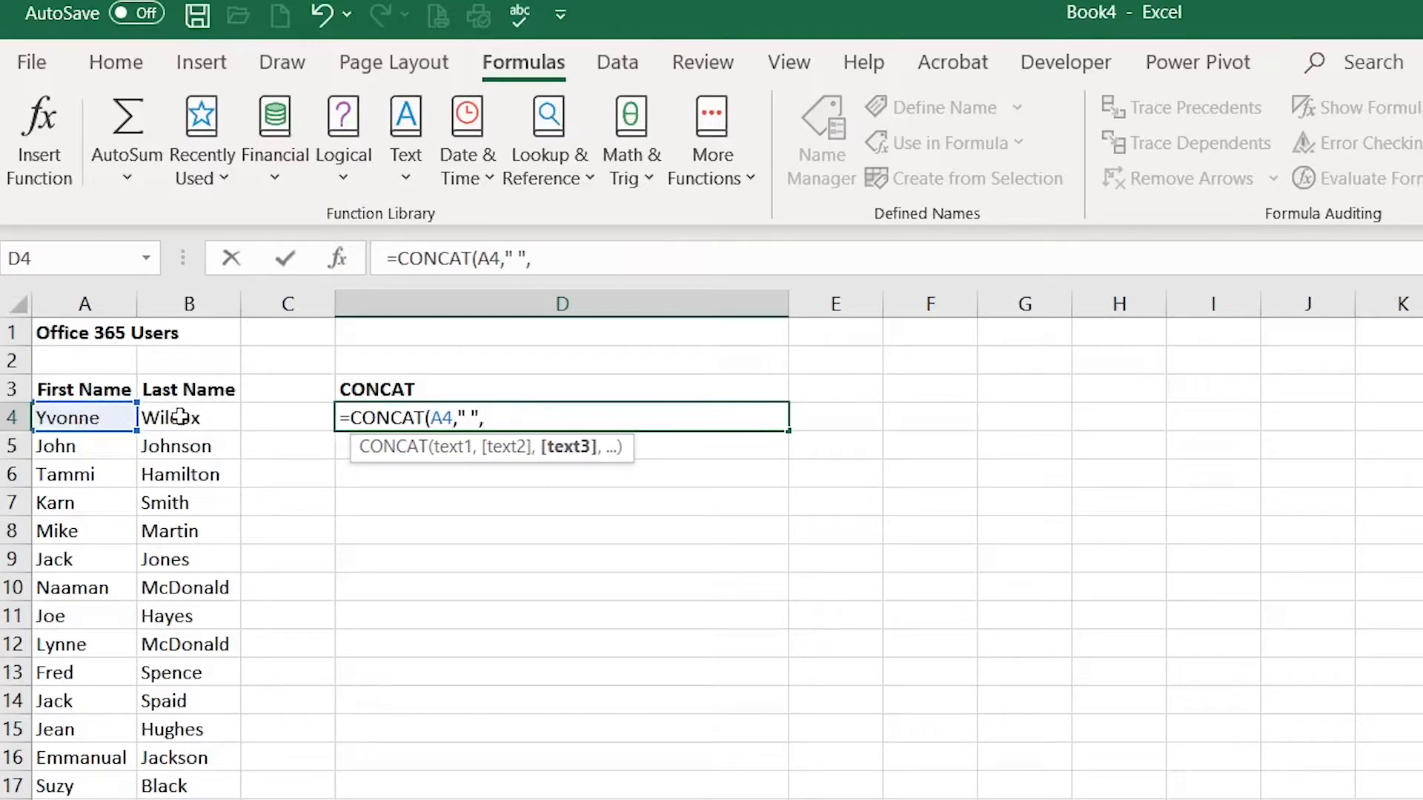
left_click(187, 418)
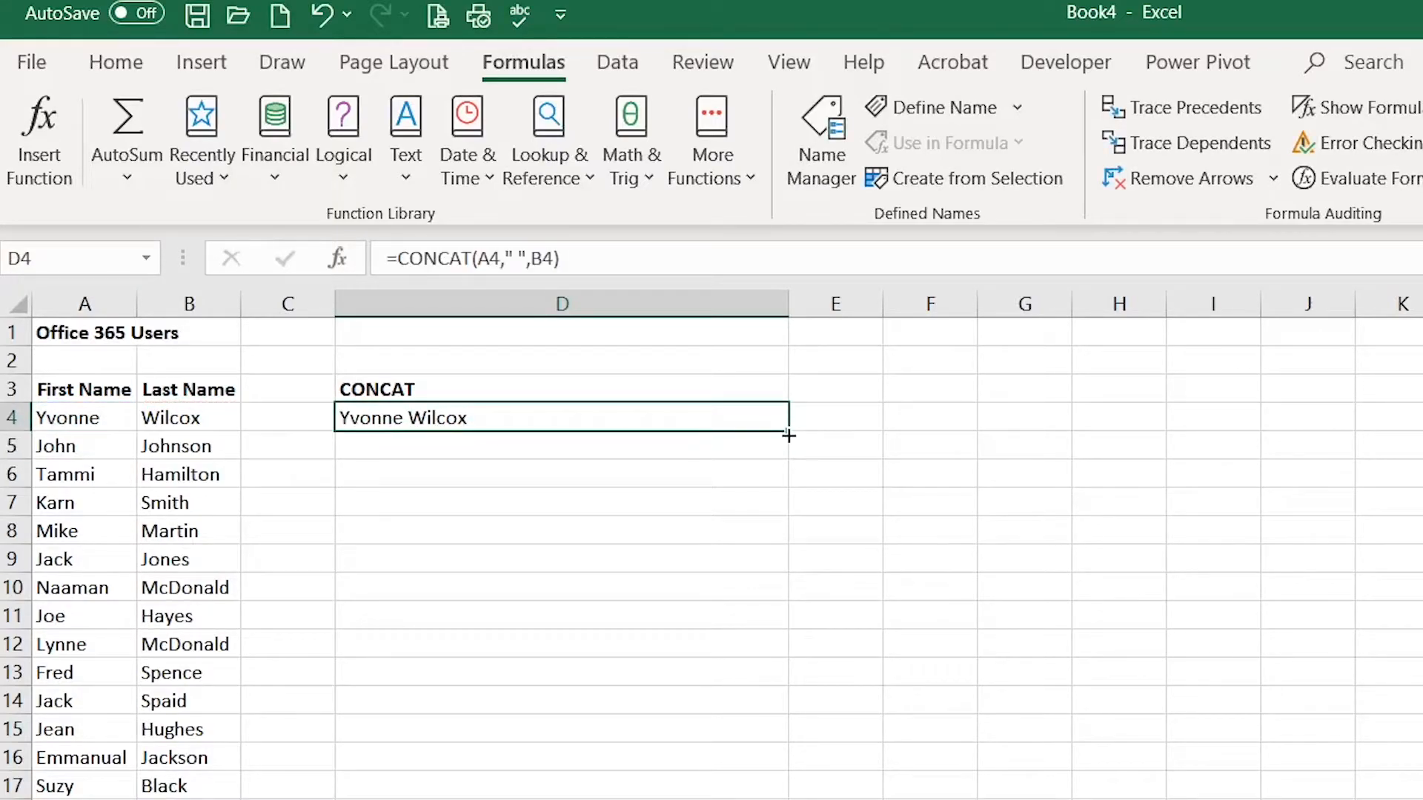
Clear the CONCAT formula so D4 is empty again
left_click_drag(788, 434, 788, 708)
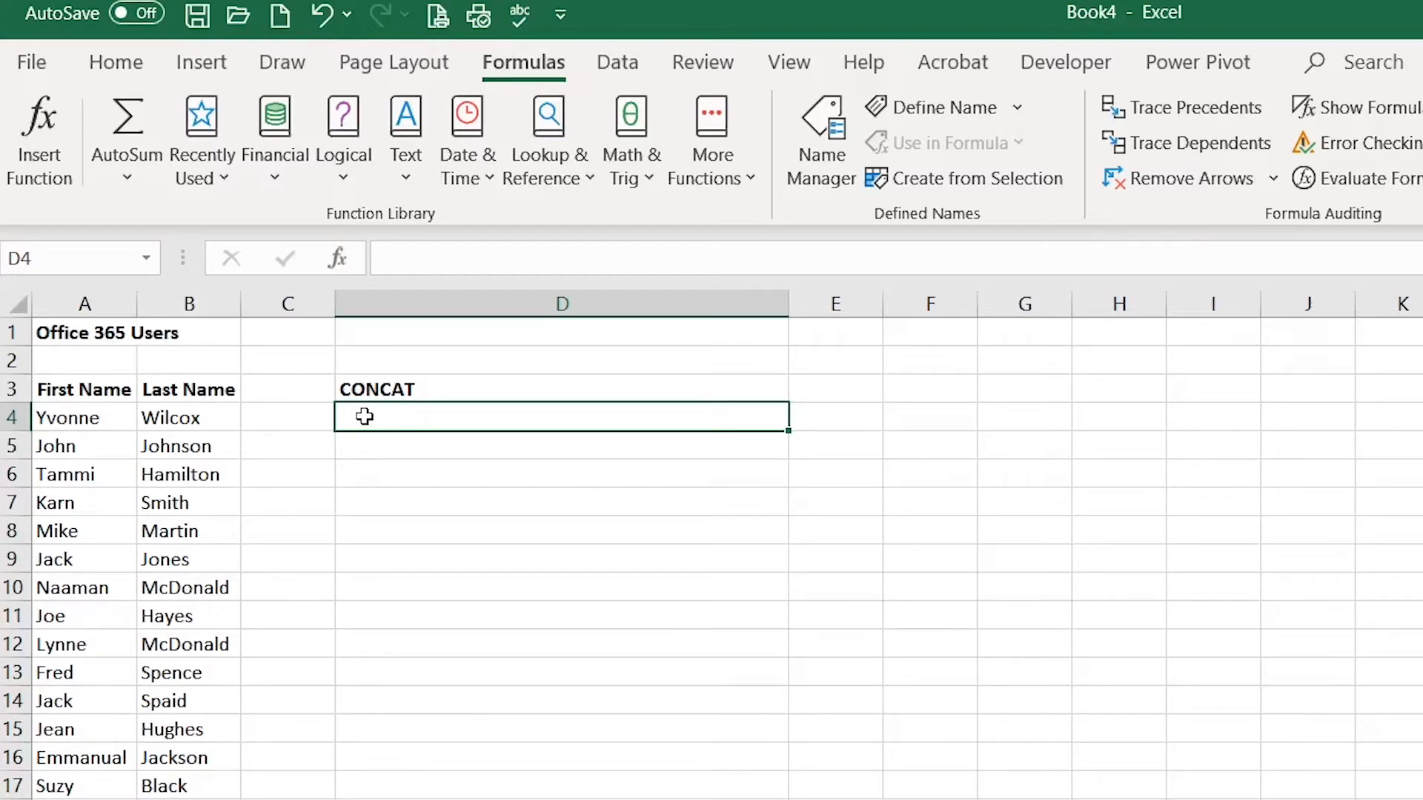
mouse_move(216, 420)
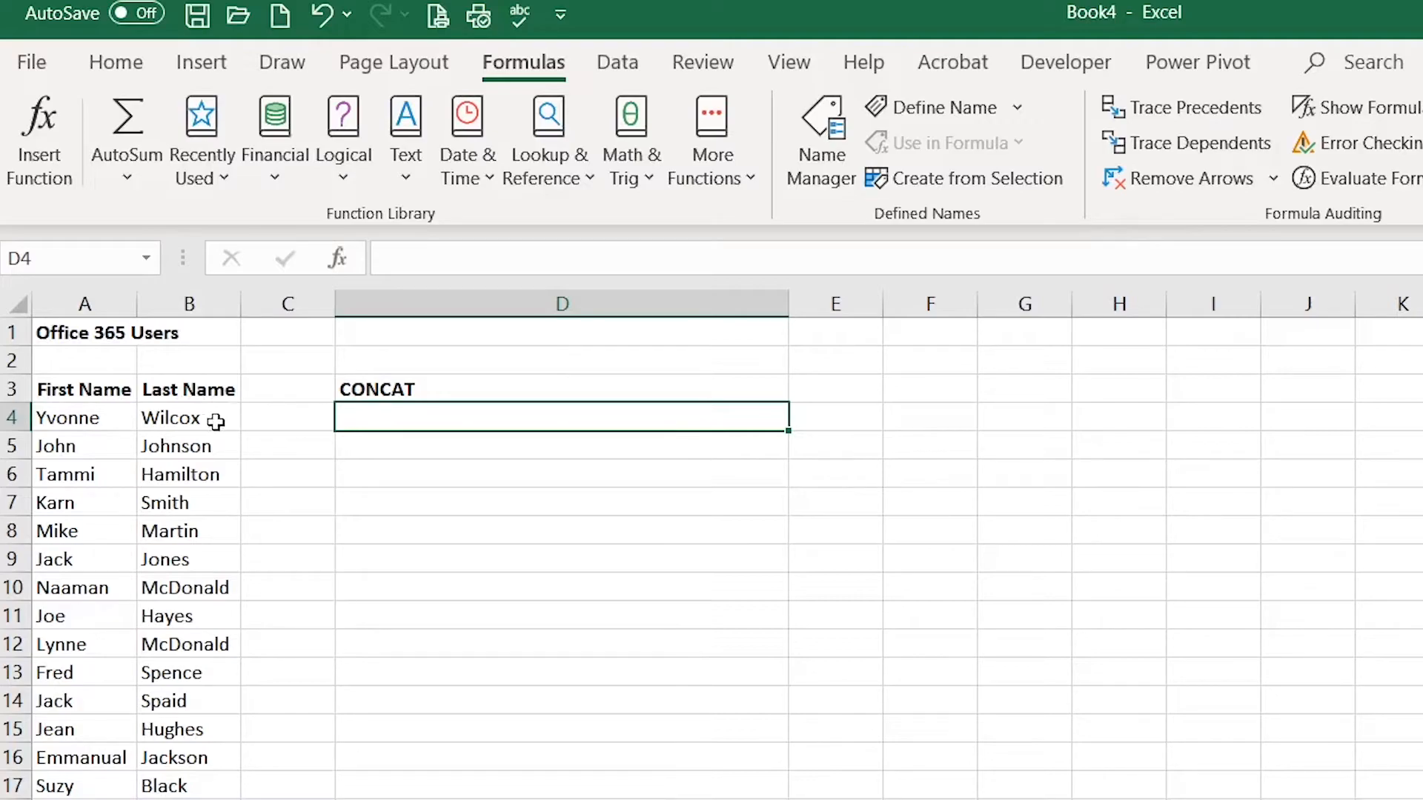
mouse_move(152, 418)
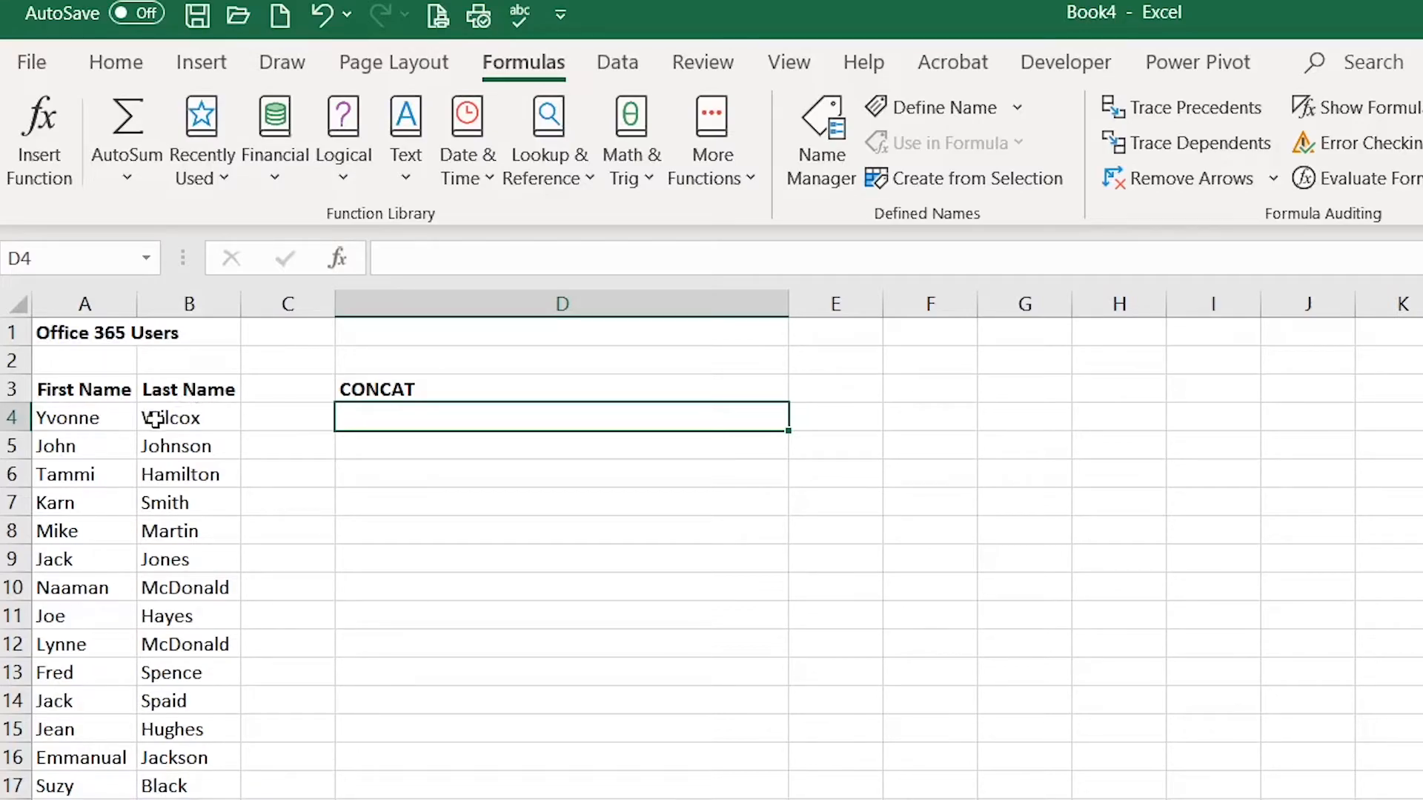
mouse_move(202, 418)
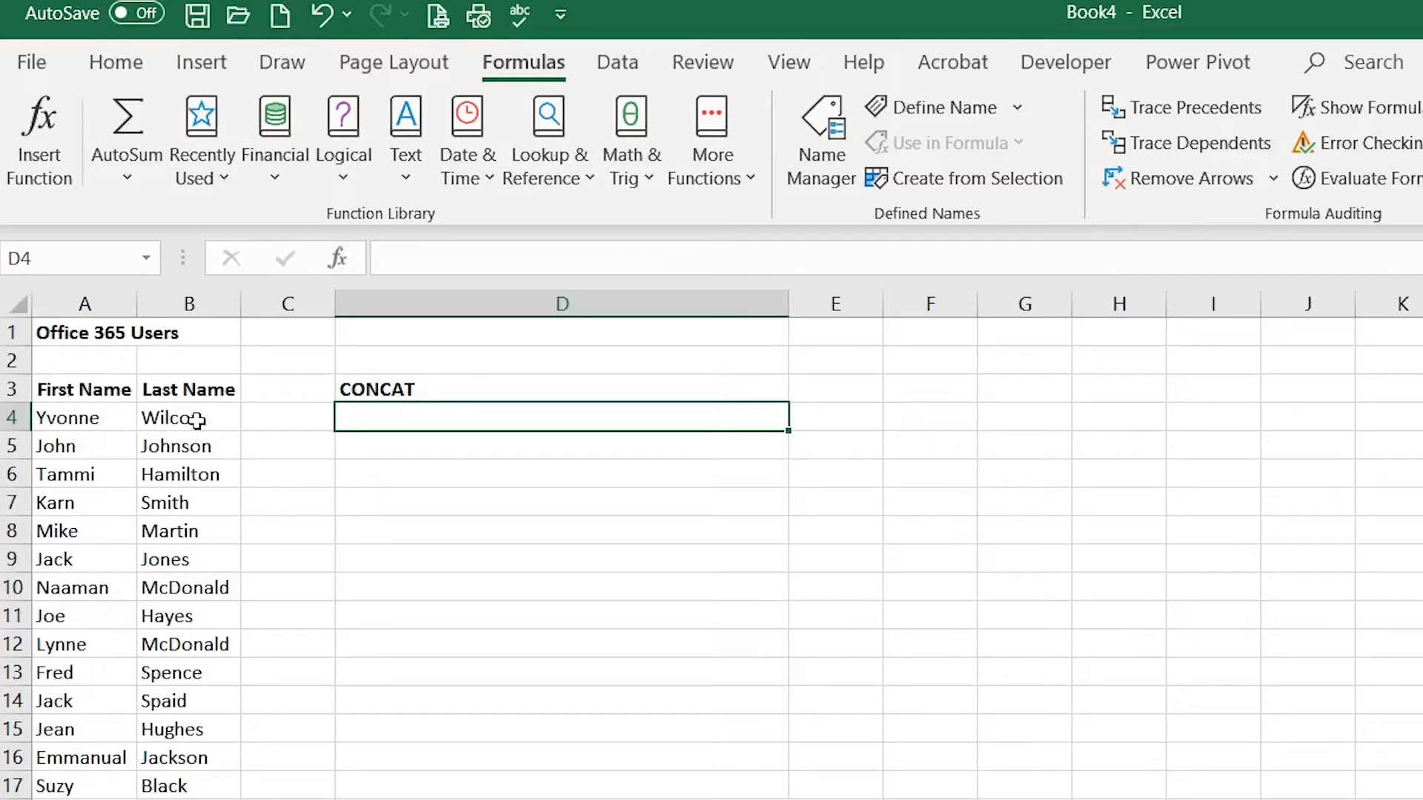
mouse_move(200, 420)
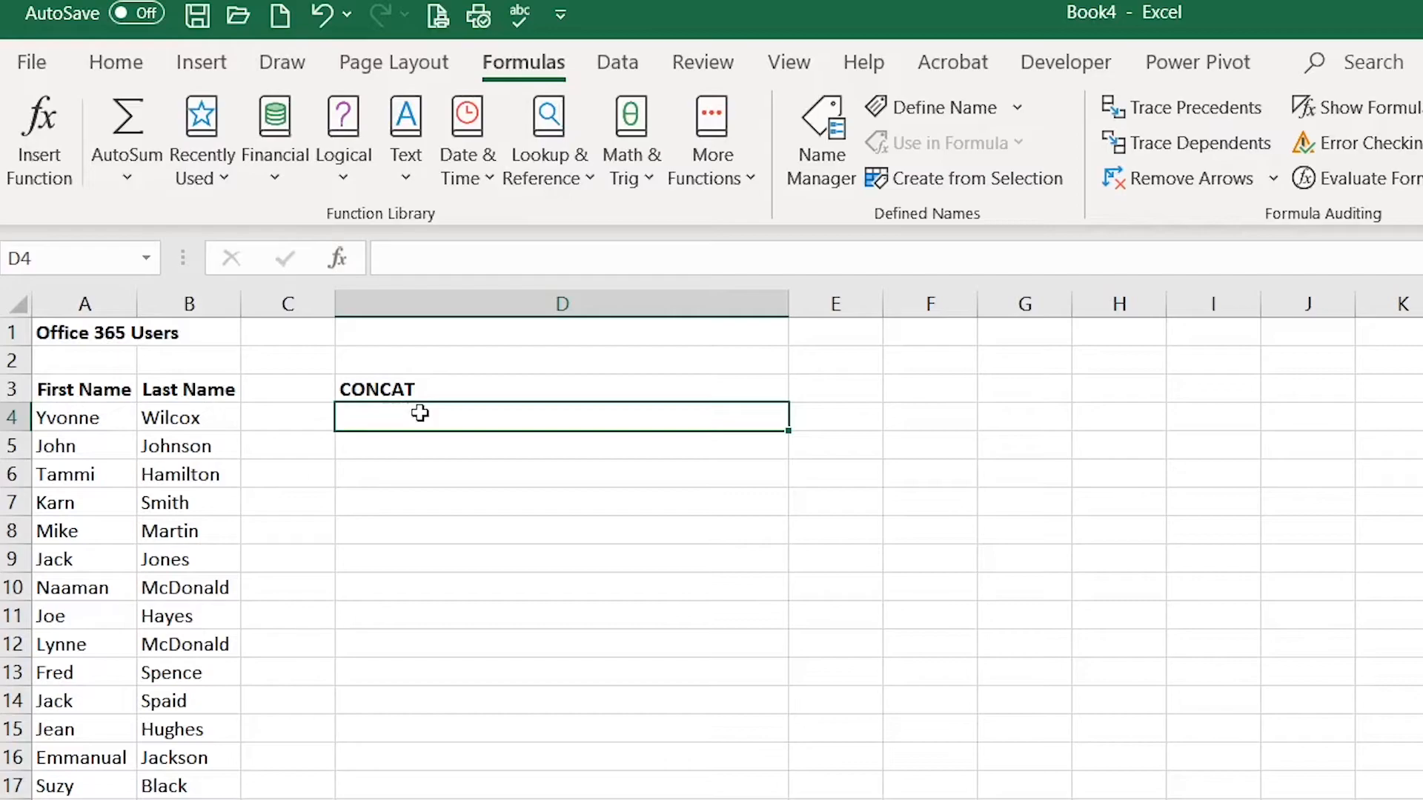
mouse_move(483, 422)
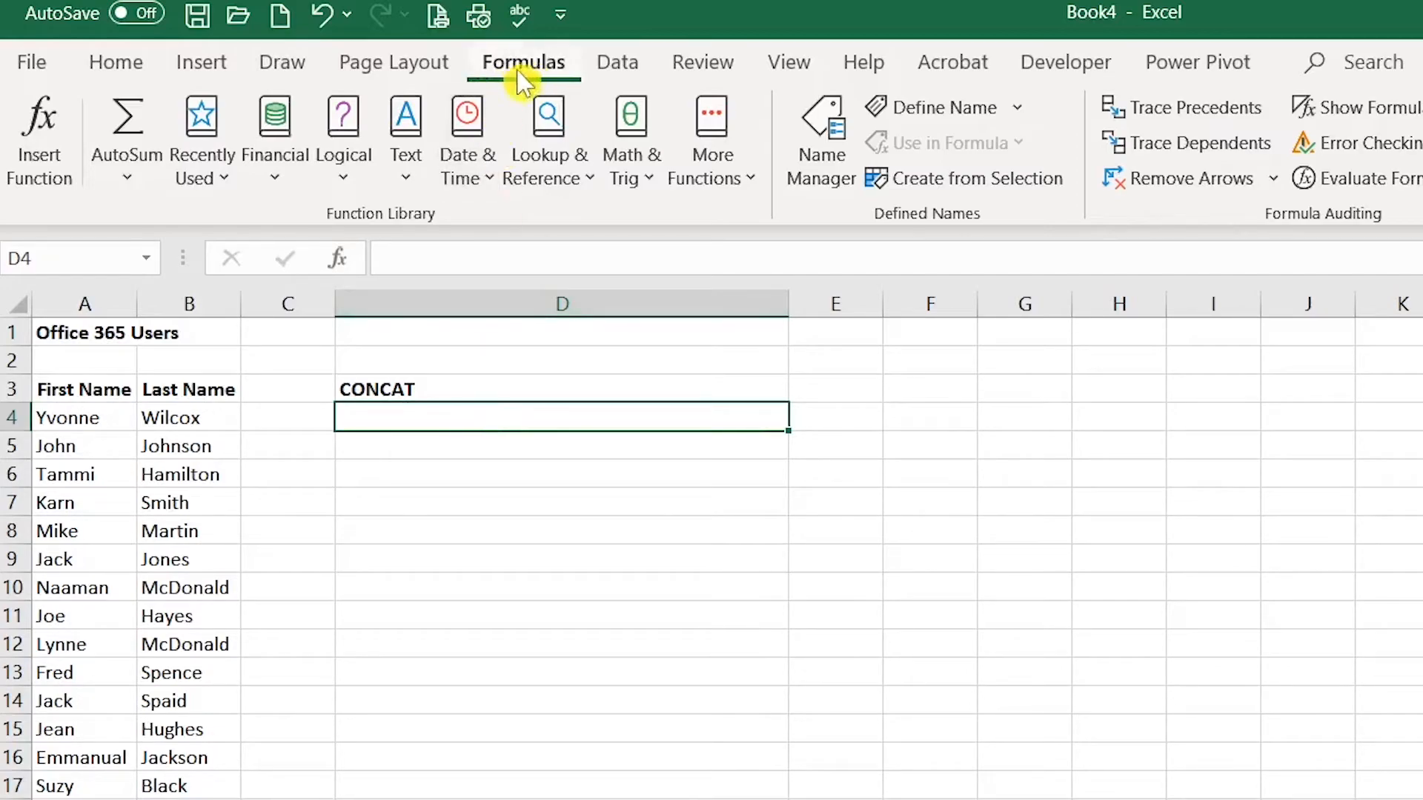
left_click(405, 118)
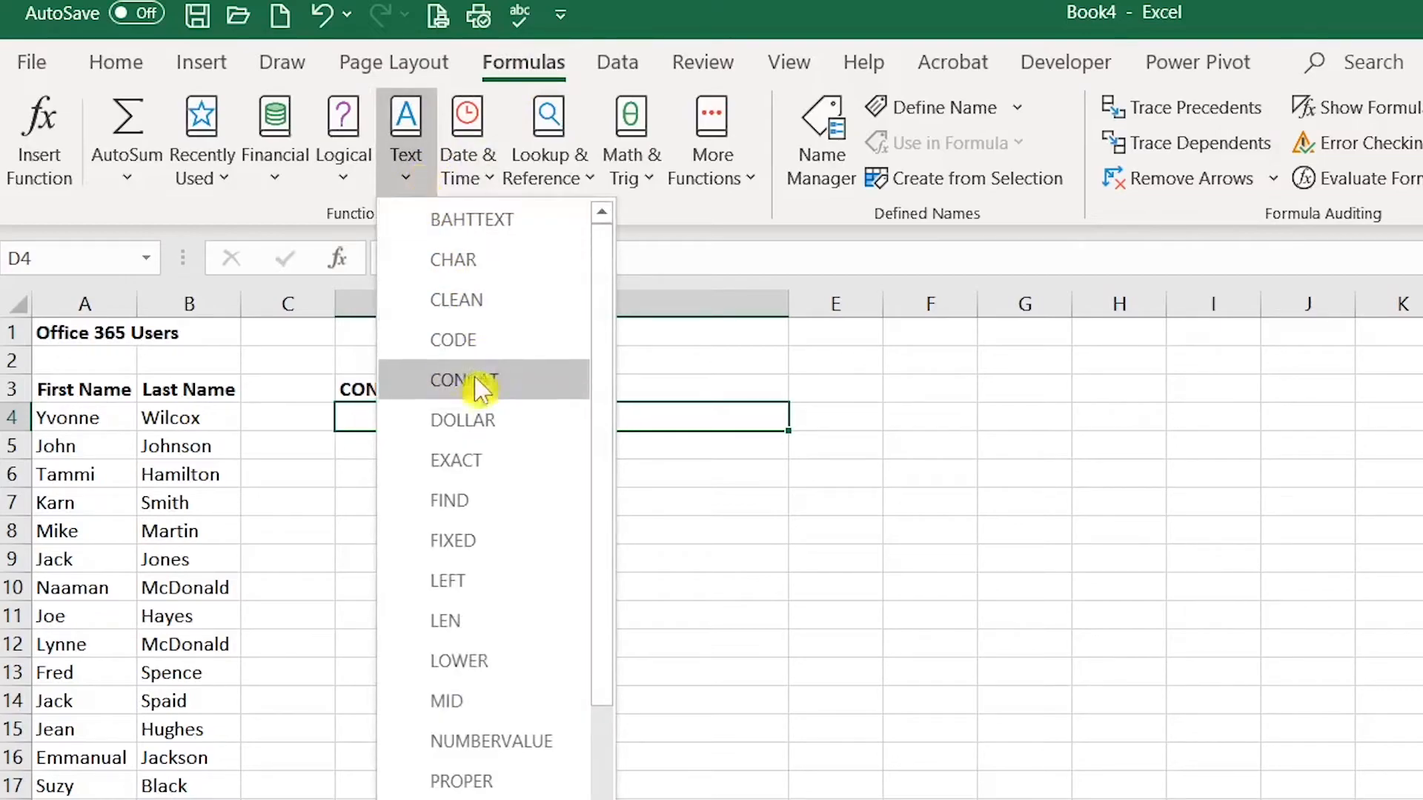
left_click(474, 380)
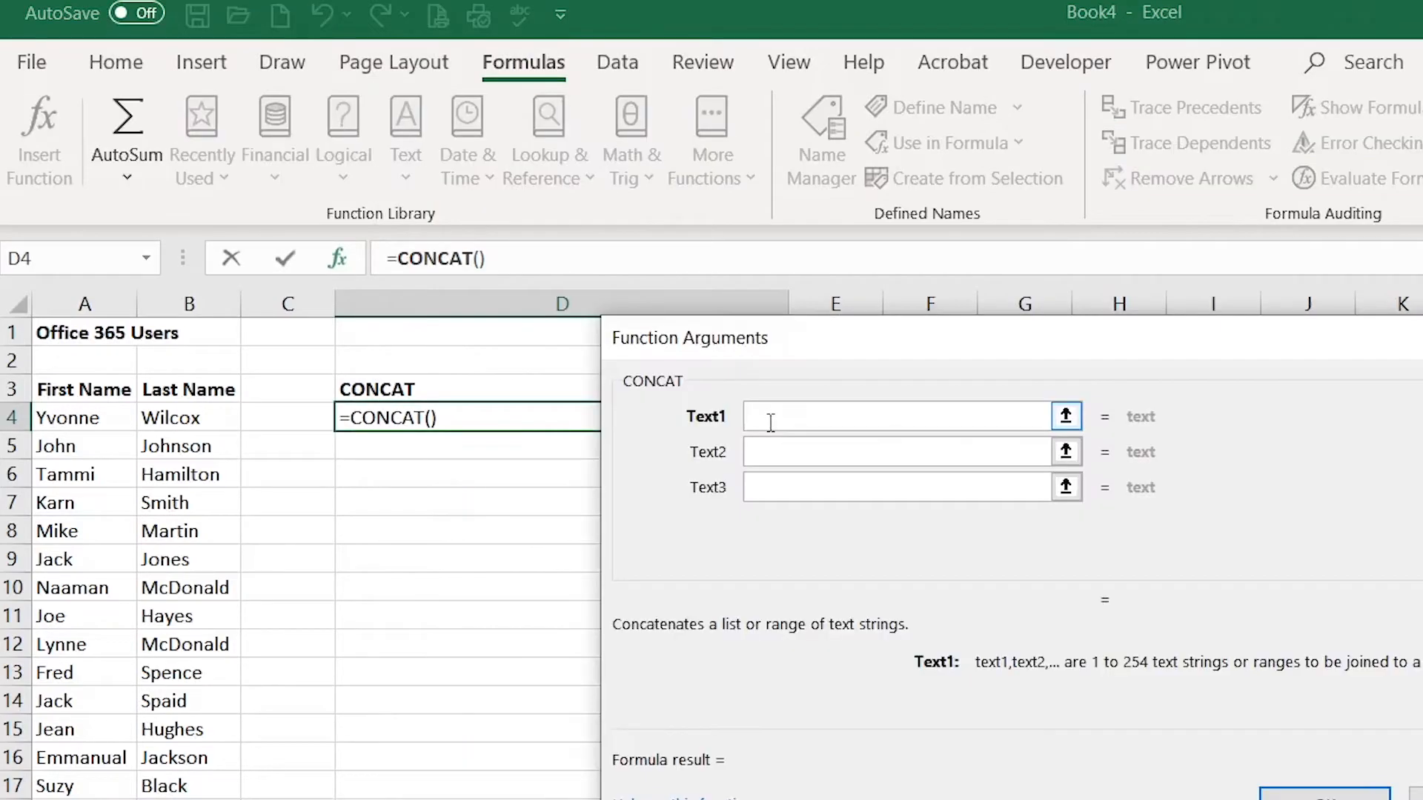
left_click(69, 418)
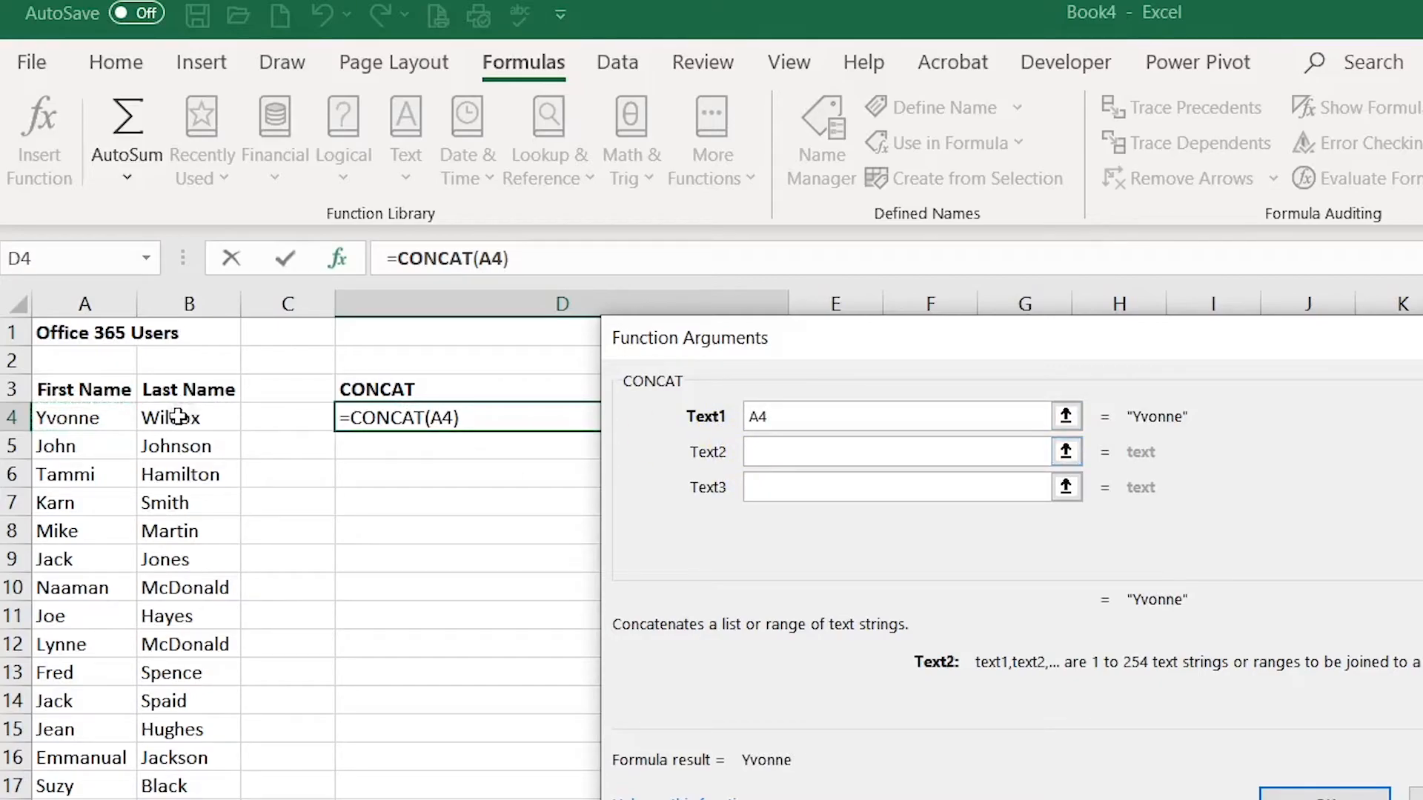
left_click(189, 418)
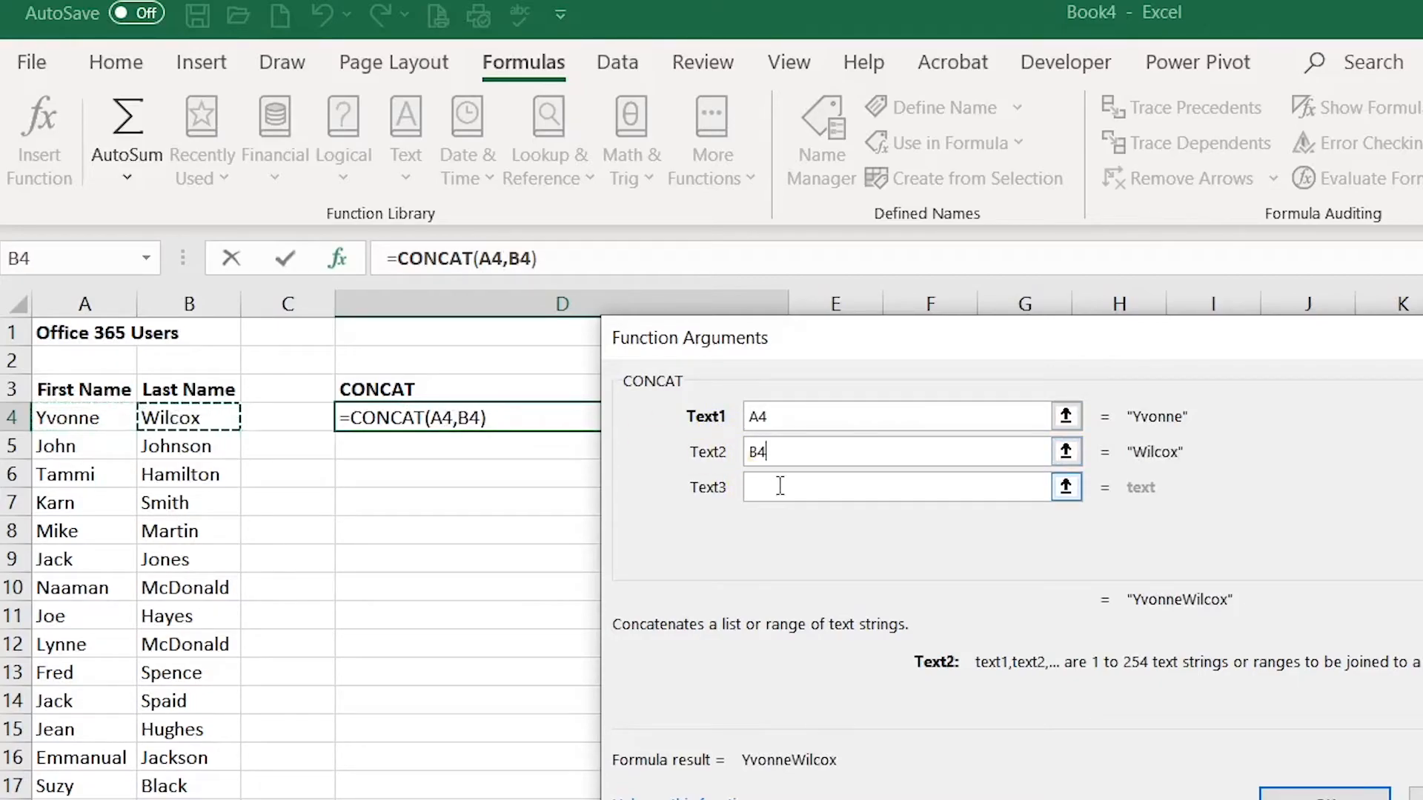
type("\"")
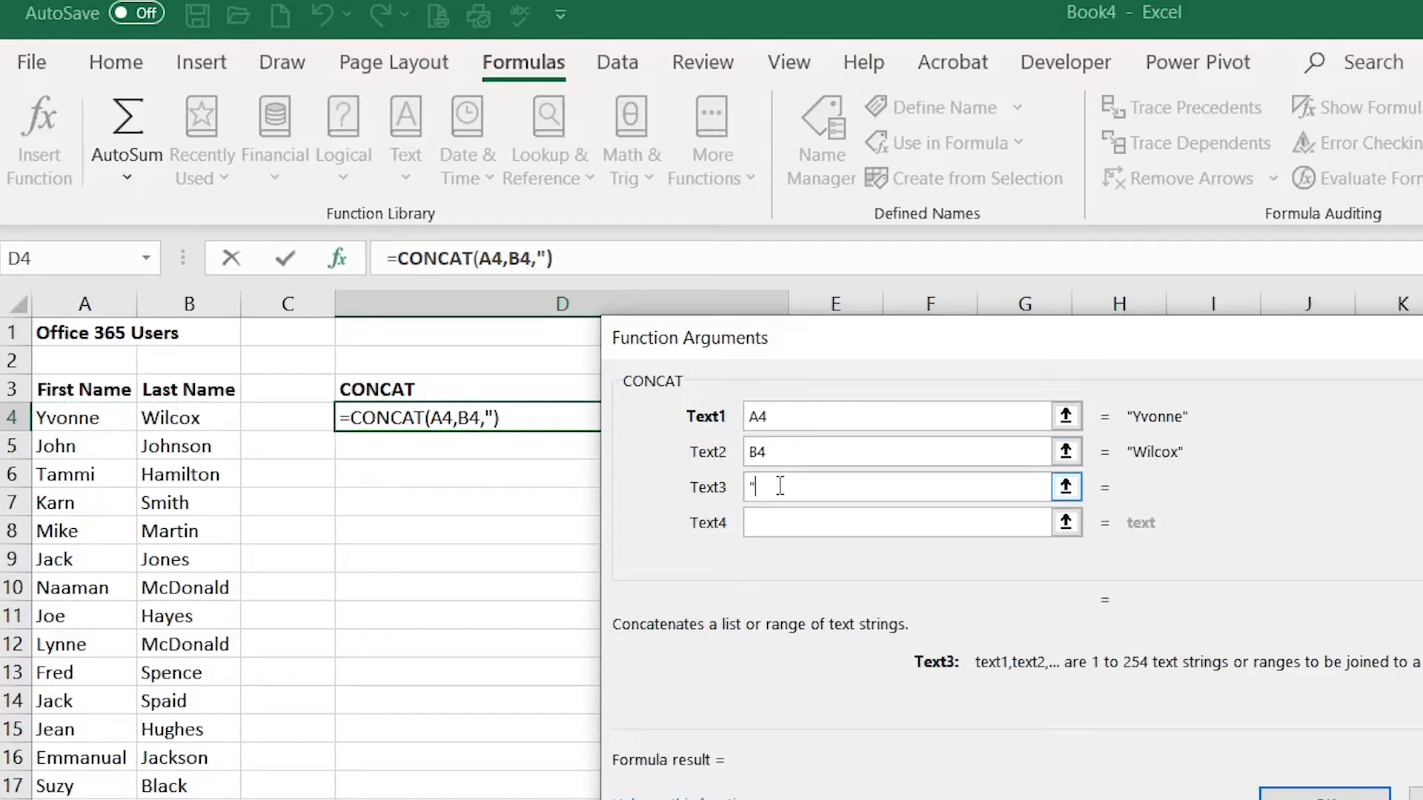
type("@")
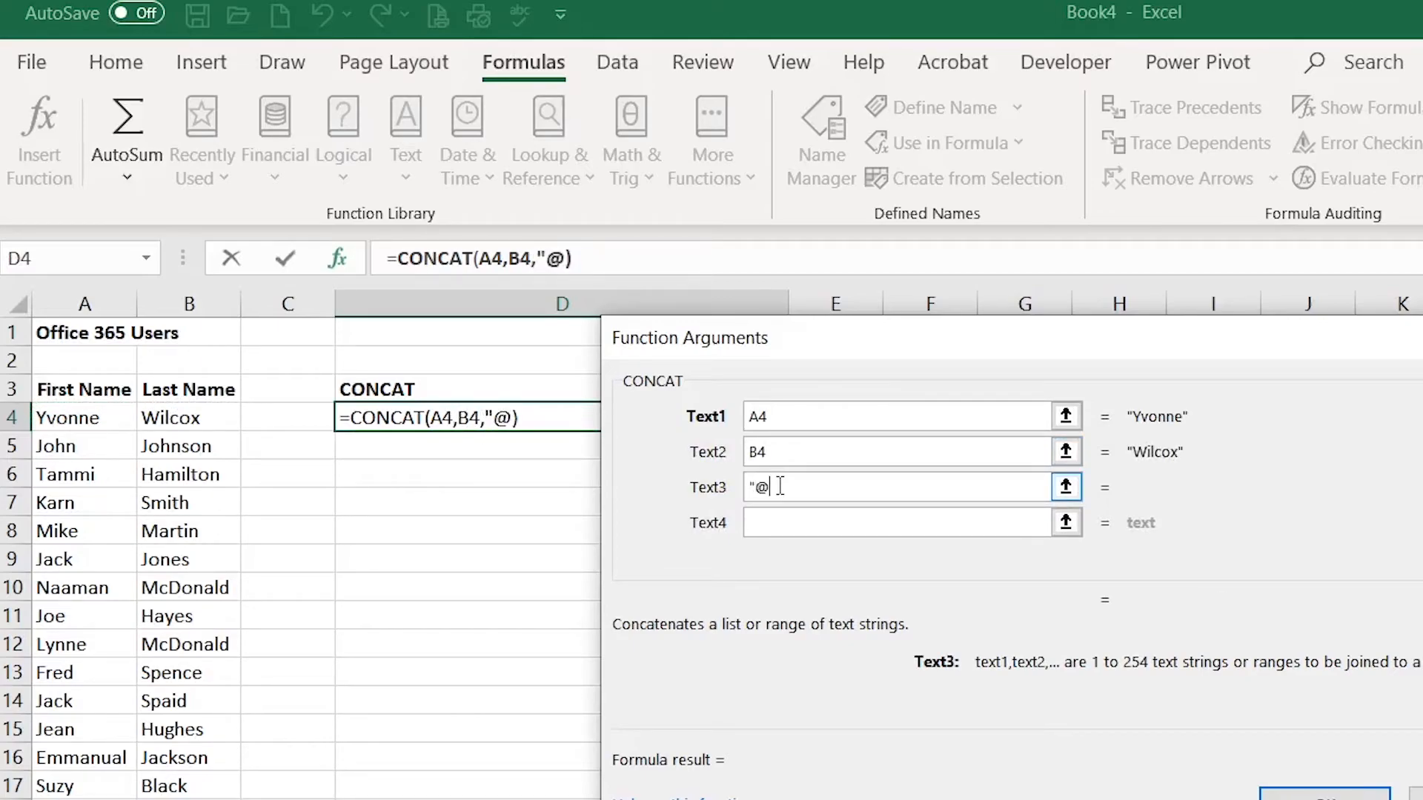
type("office365.everettcc.edu")
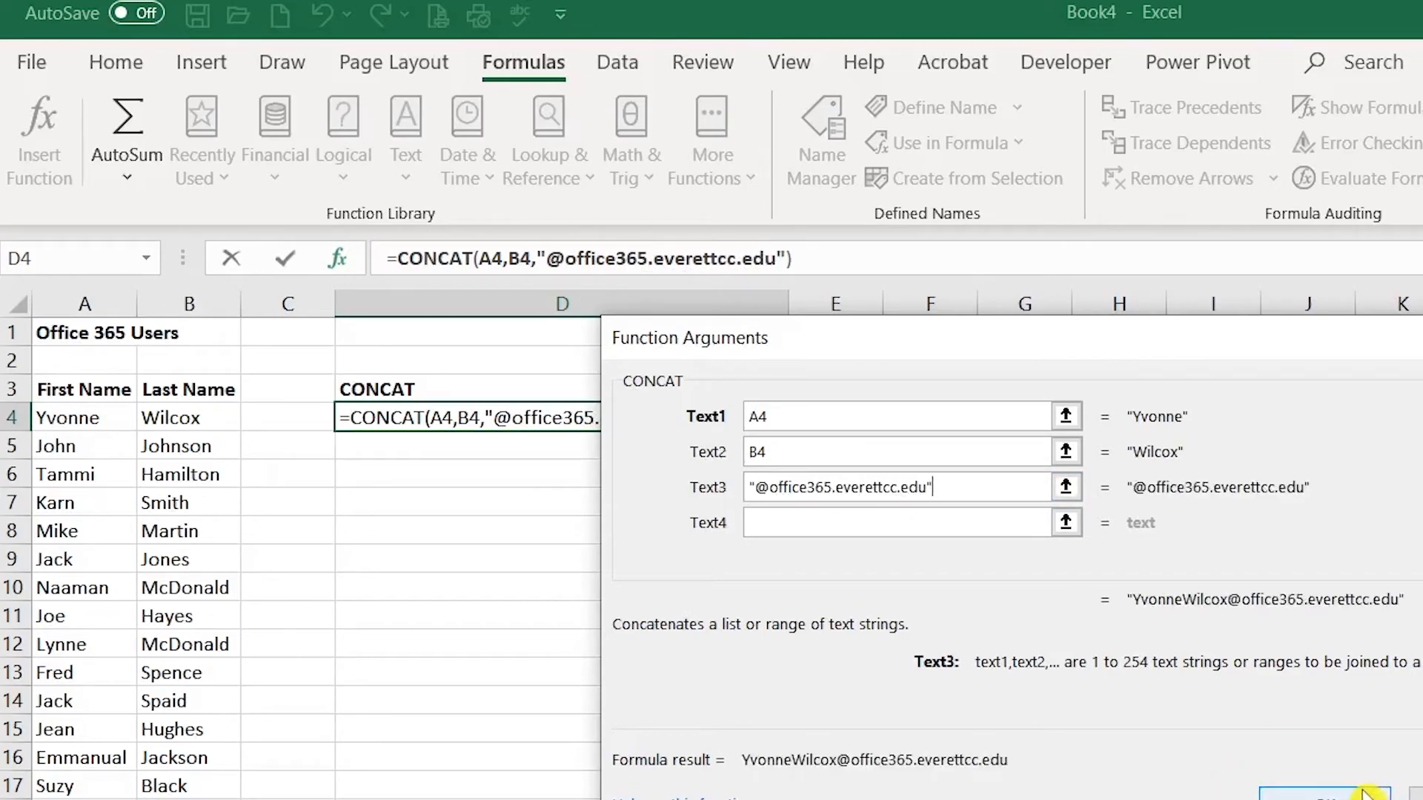
left_click(1325, 795)
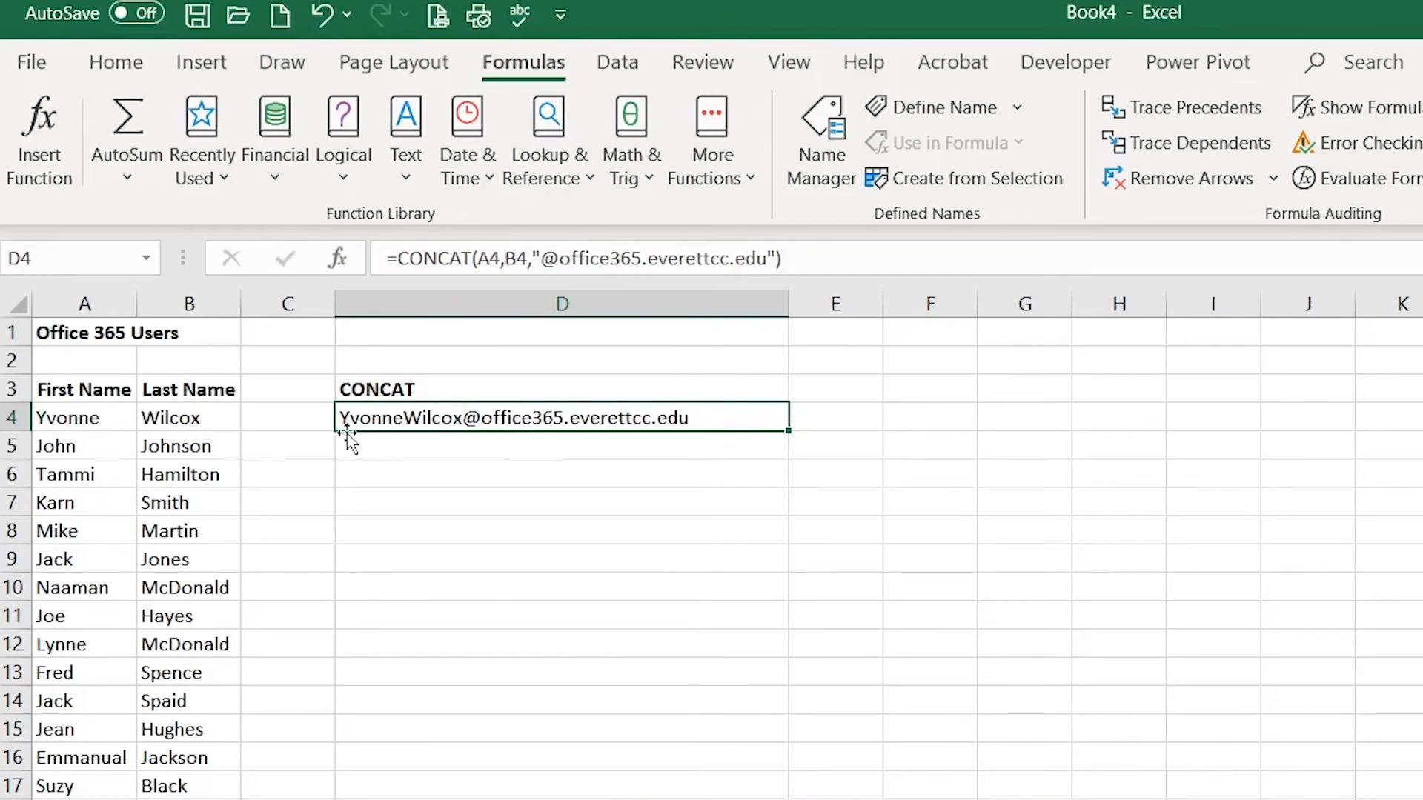
mouse_move(455, 435)
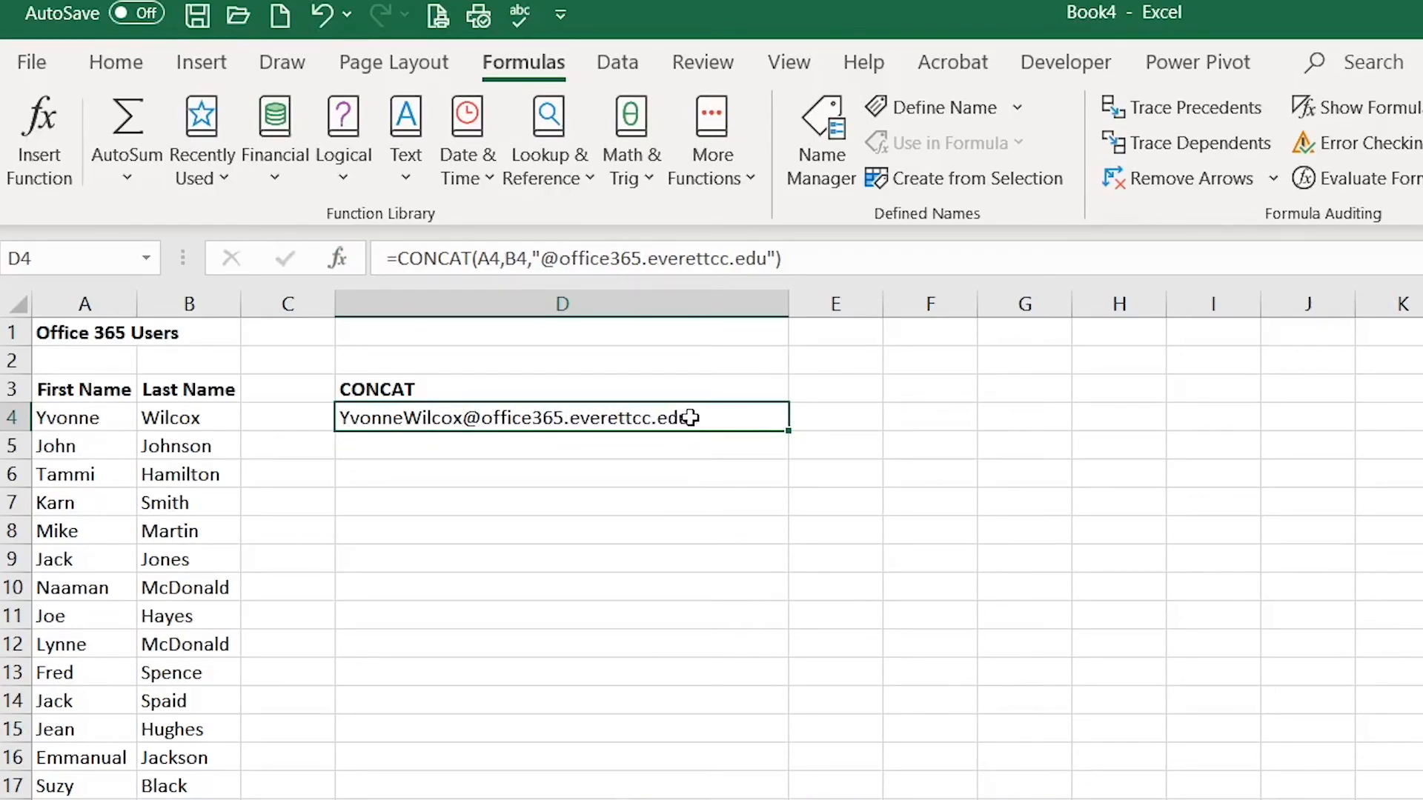
Fill the email formula down column D to the last user row
left_click_drag(781, 431, 766, 740)
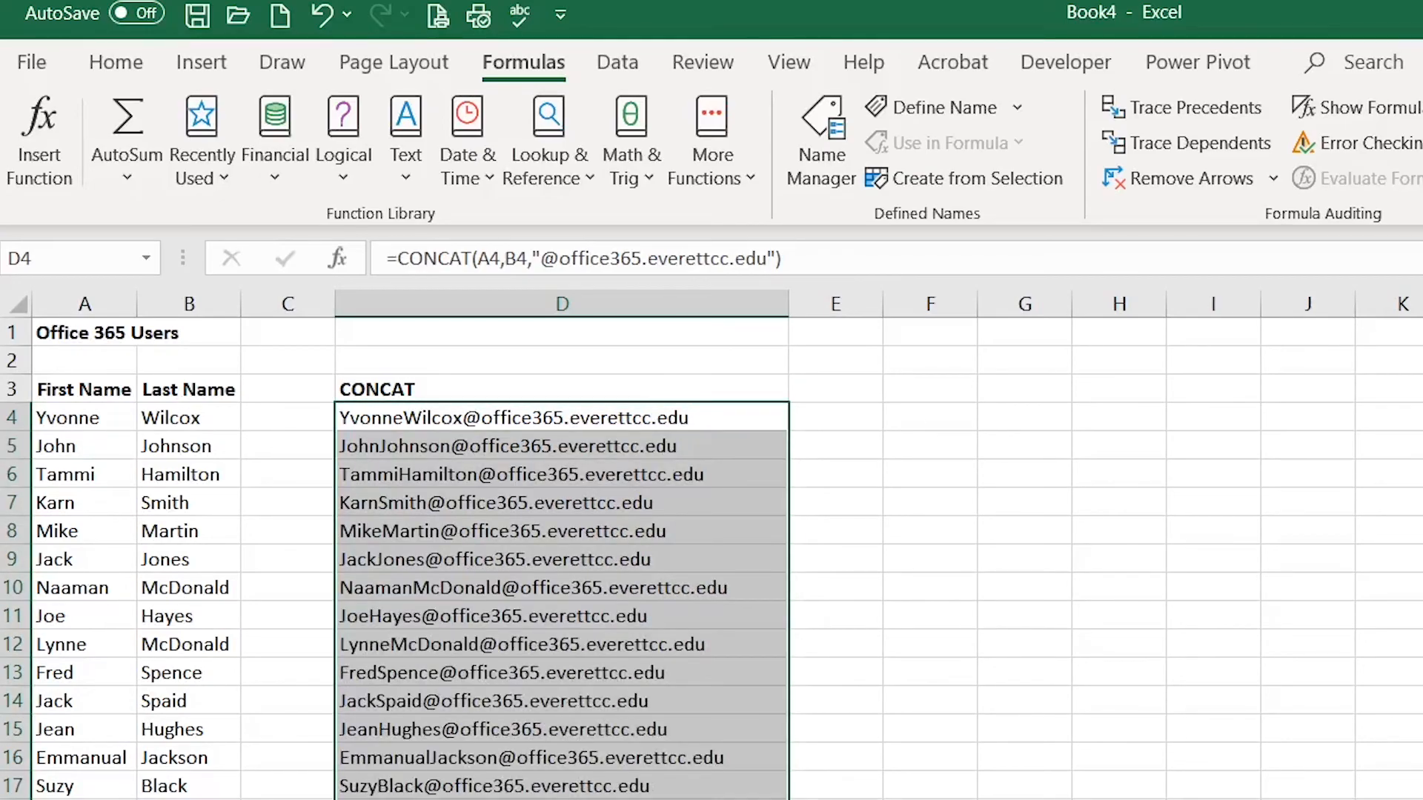
mouse_move(785, 375)
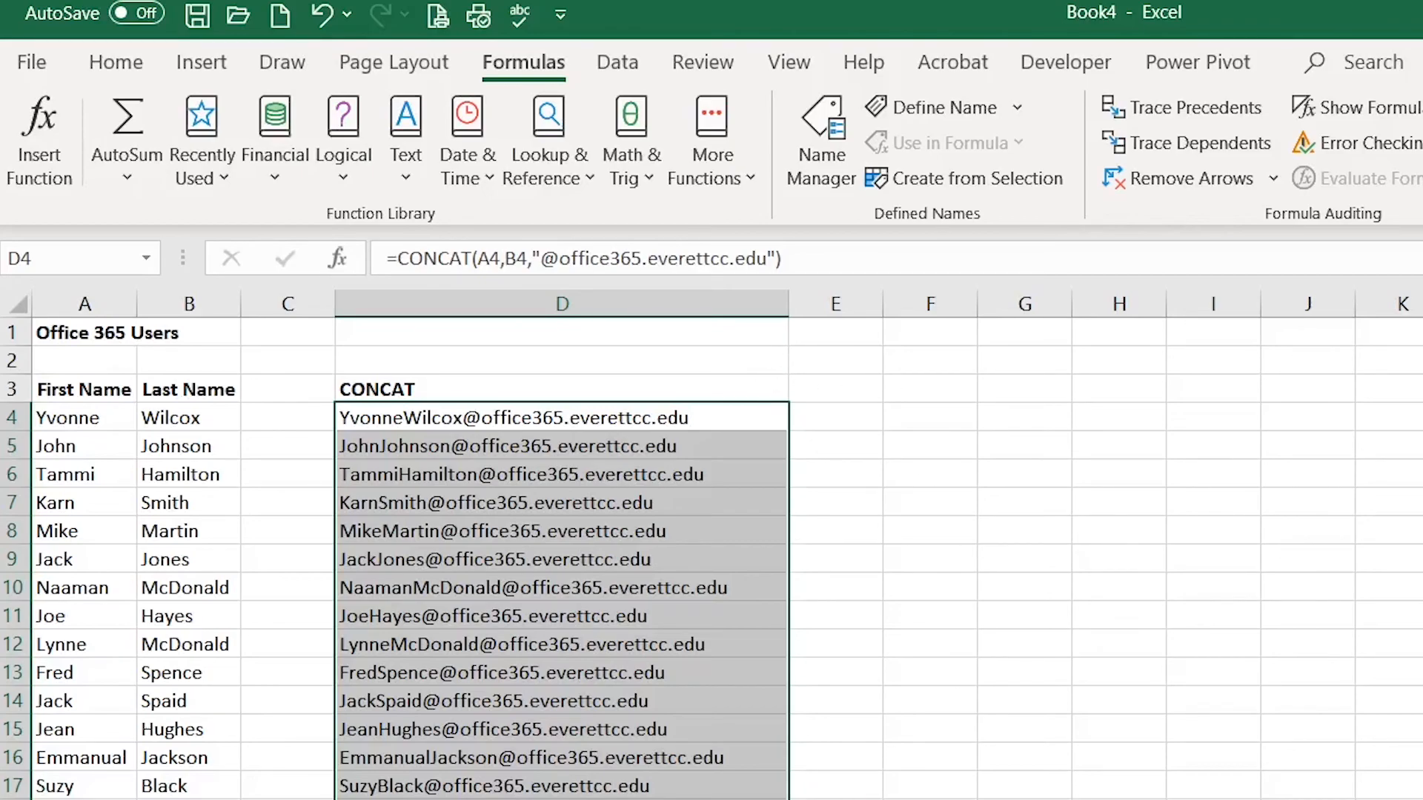
mouse_move(860, 590)
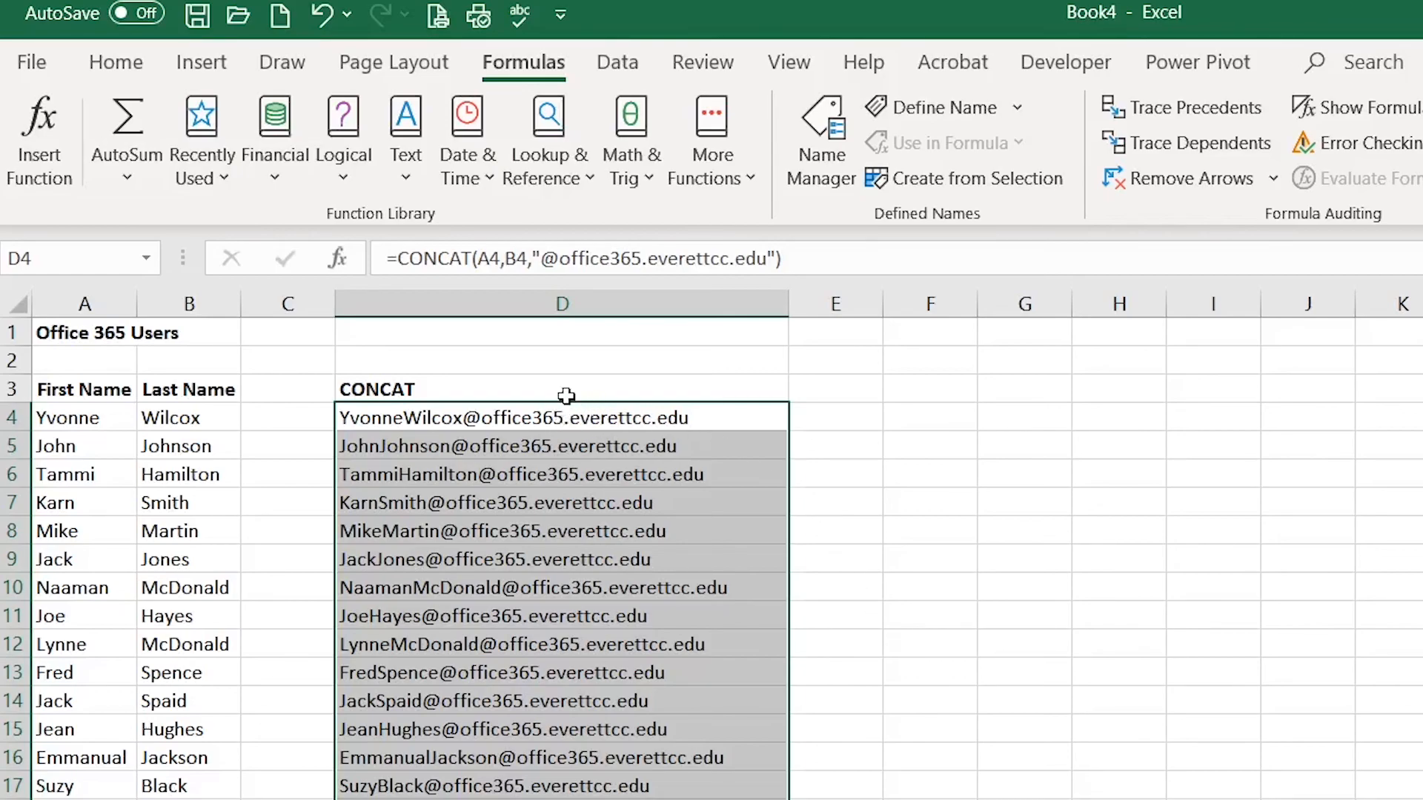
mouse_move(694, 382)
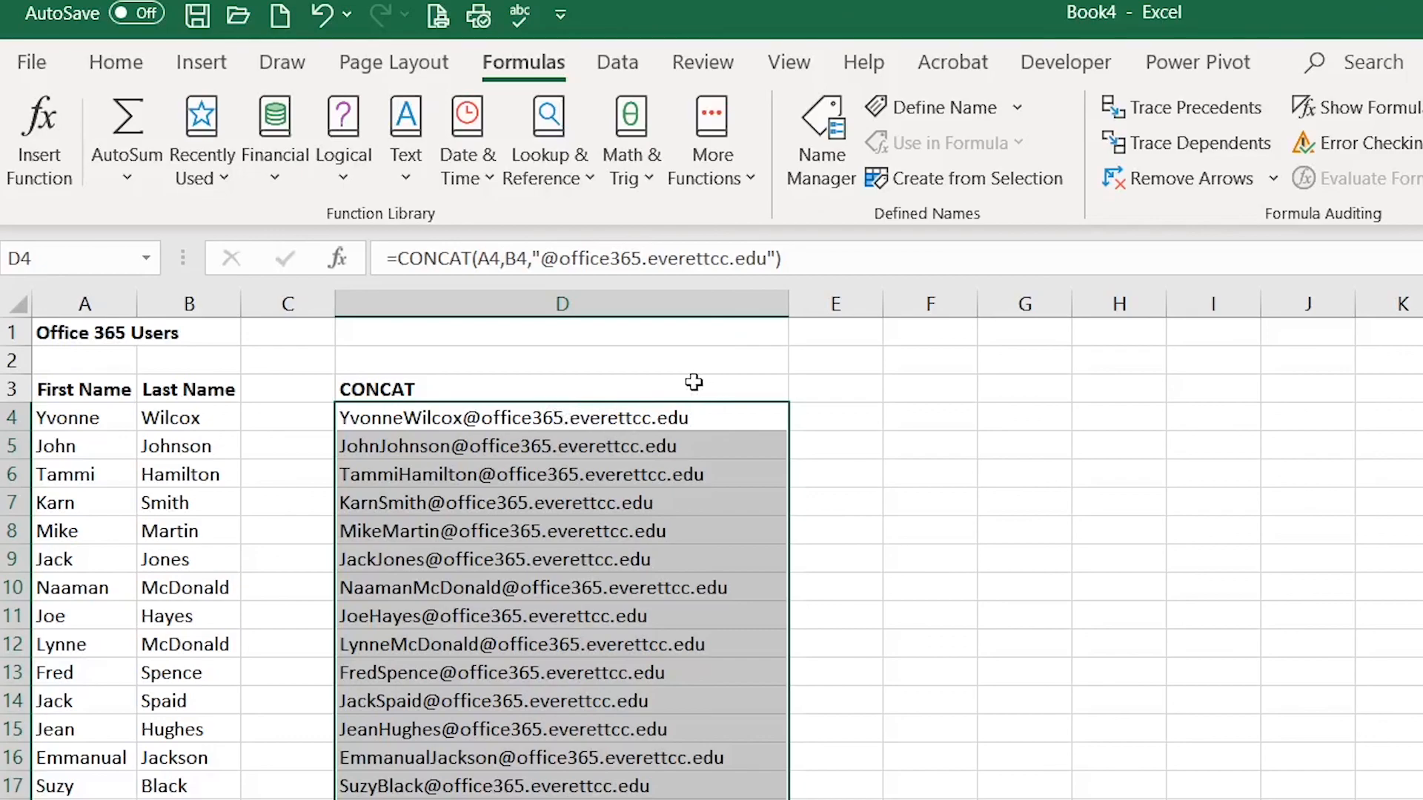